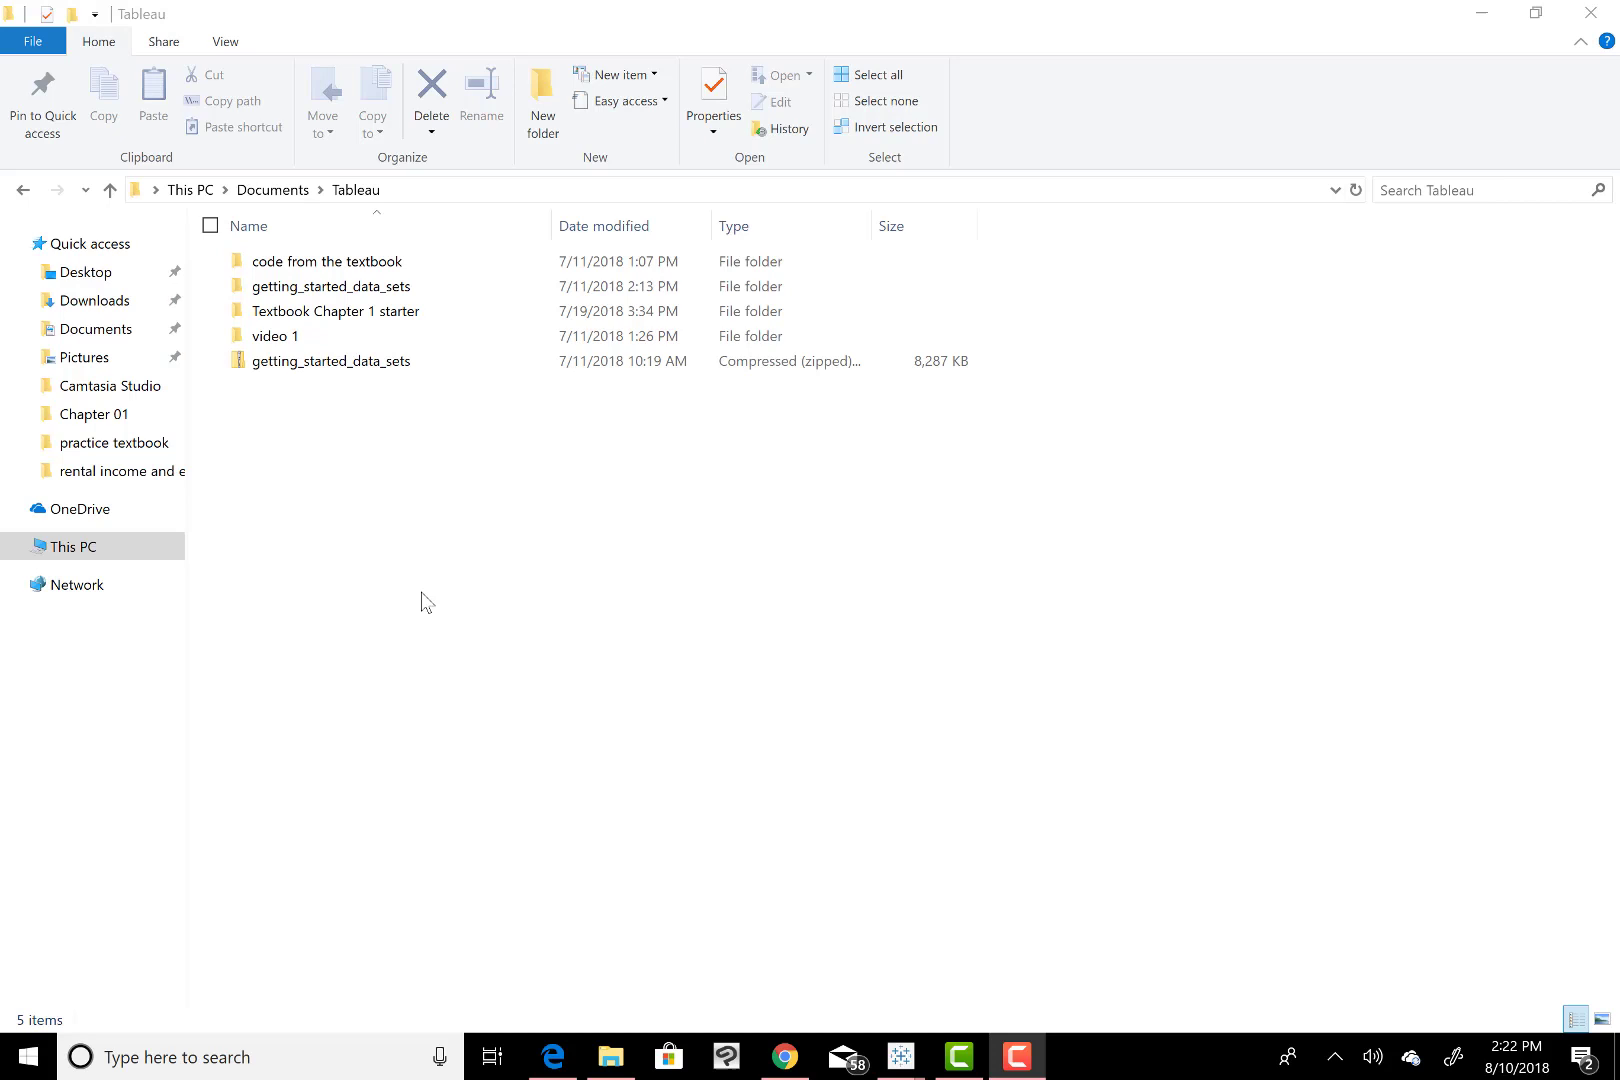
left_click(330, 286)
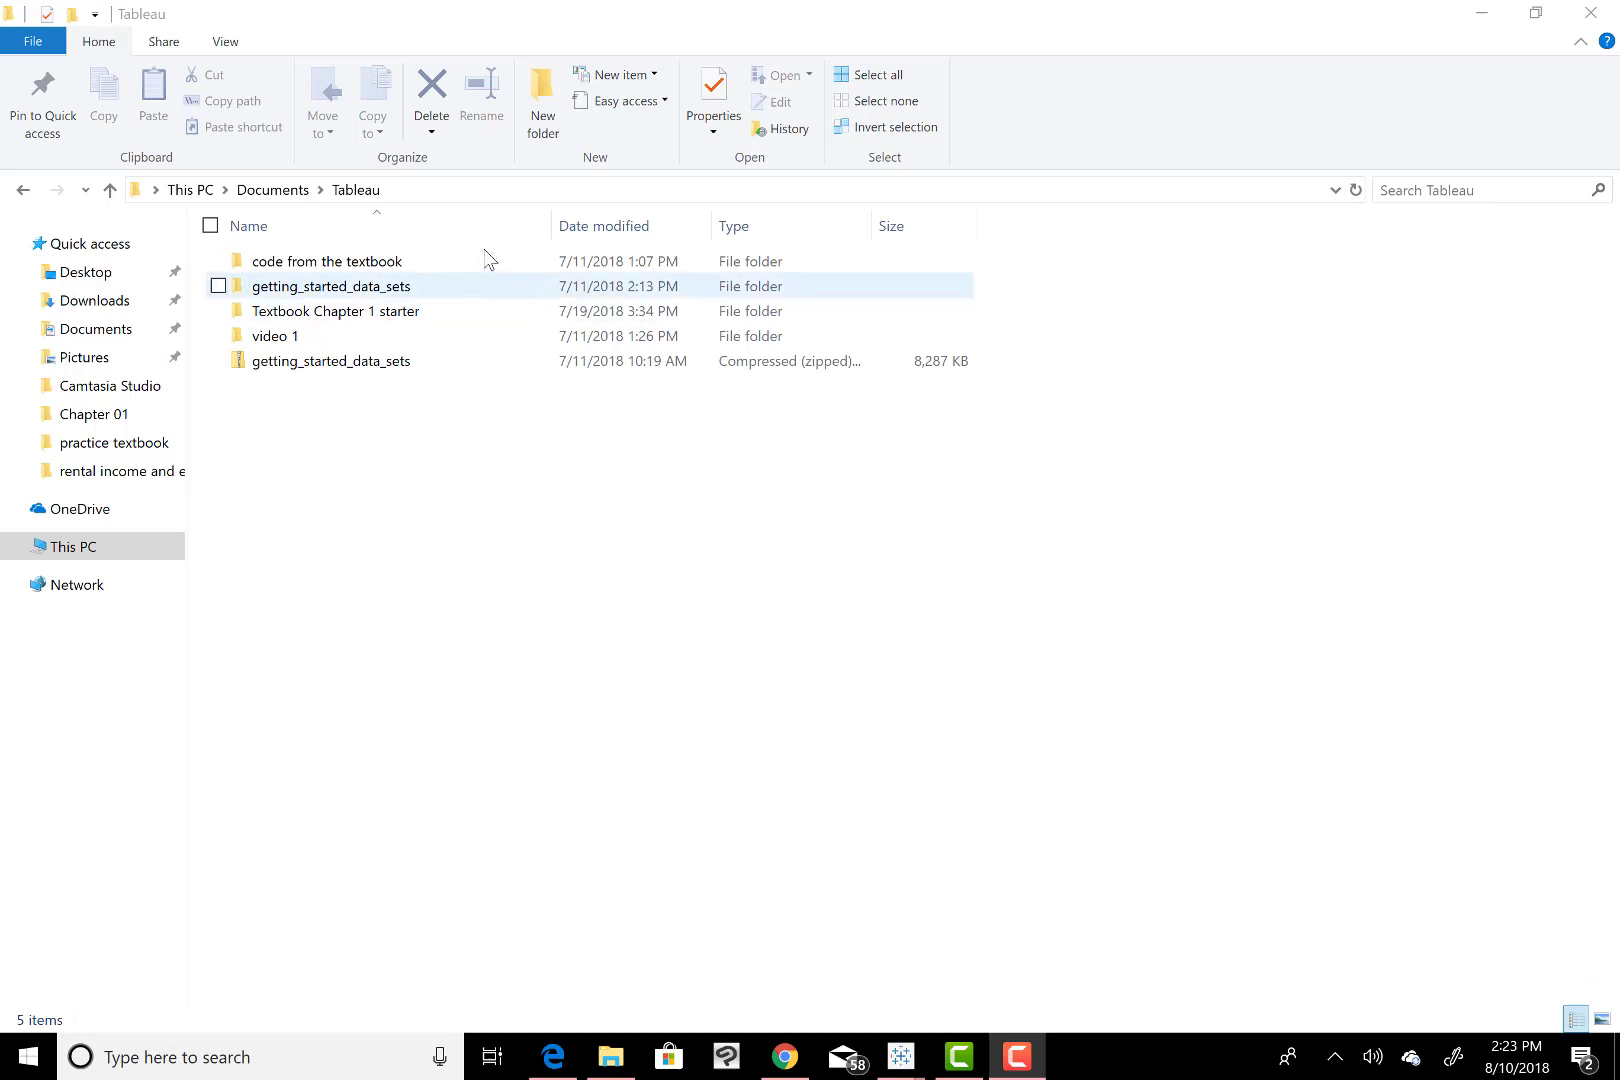
left_click(326, 260)
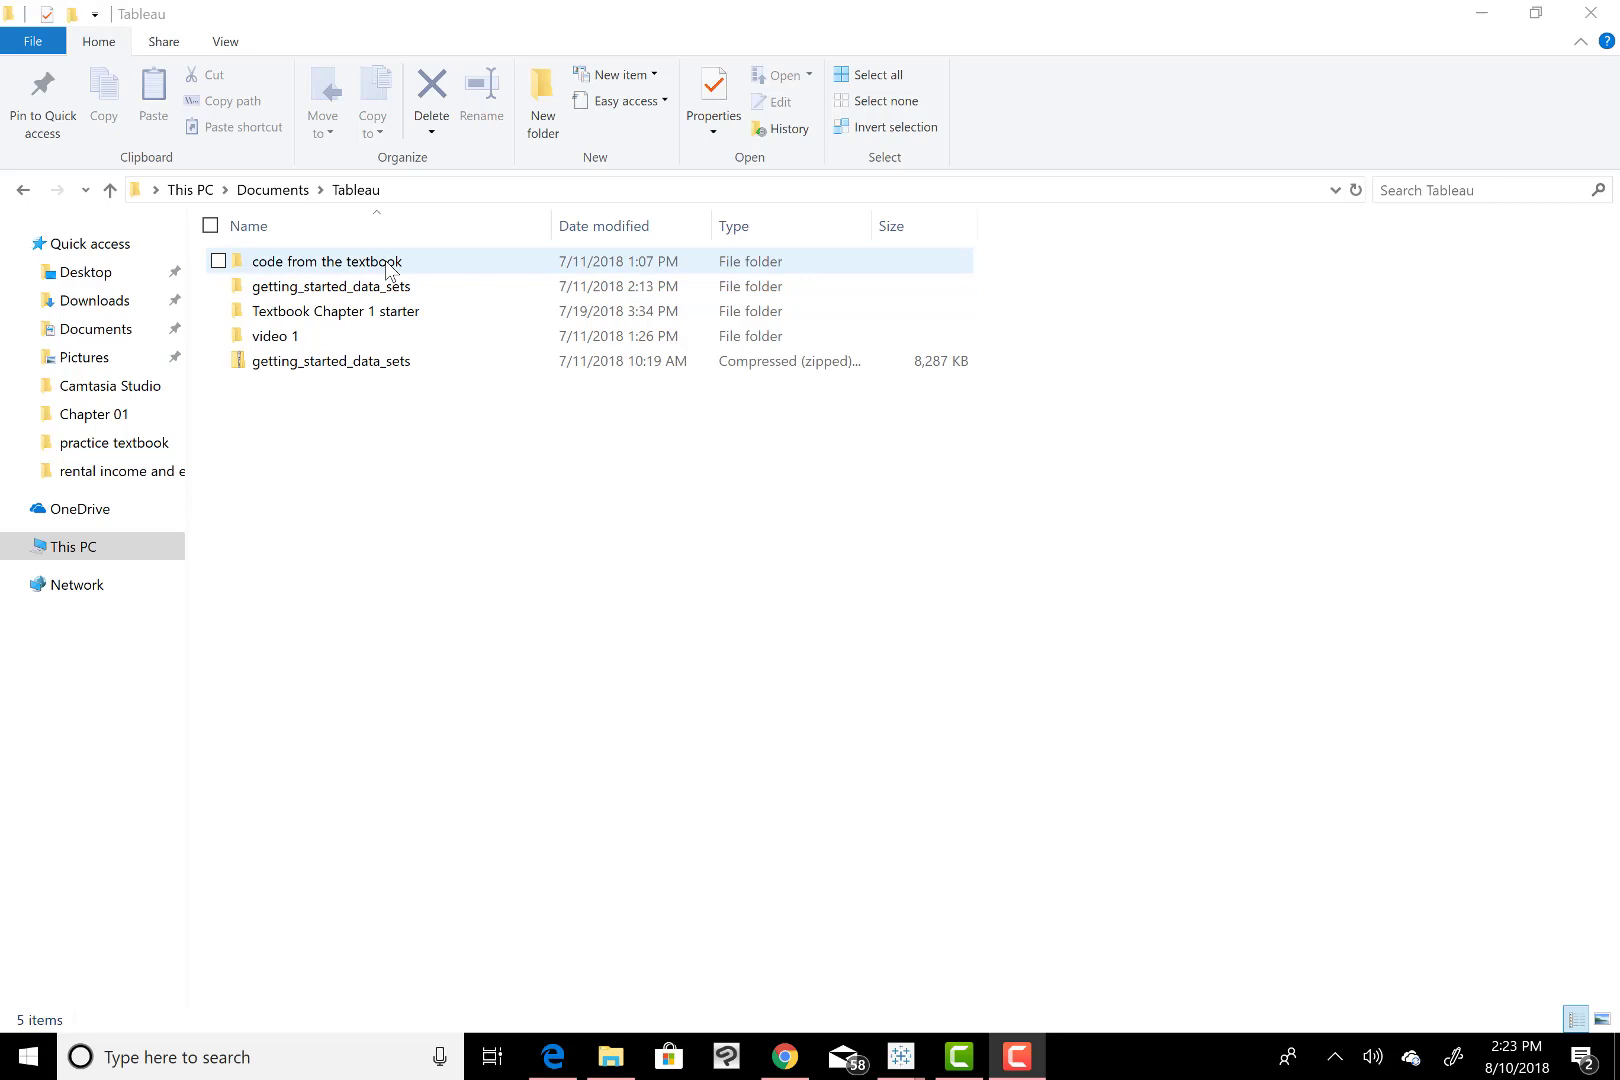
double_click(326, 260)
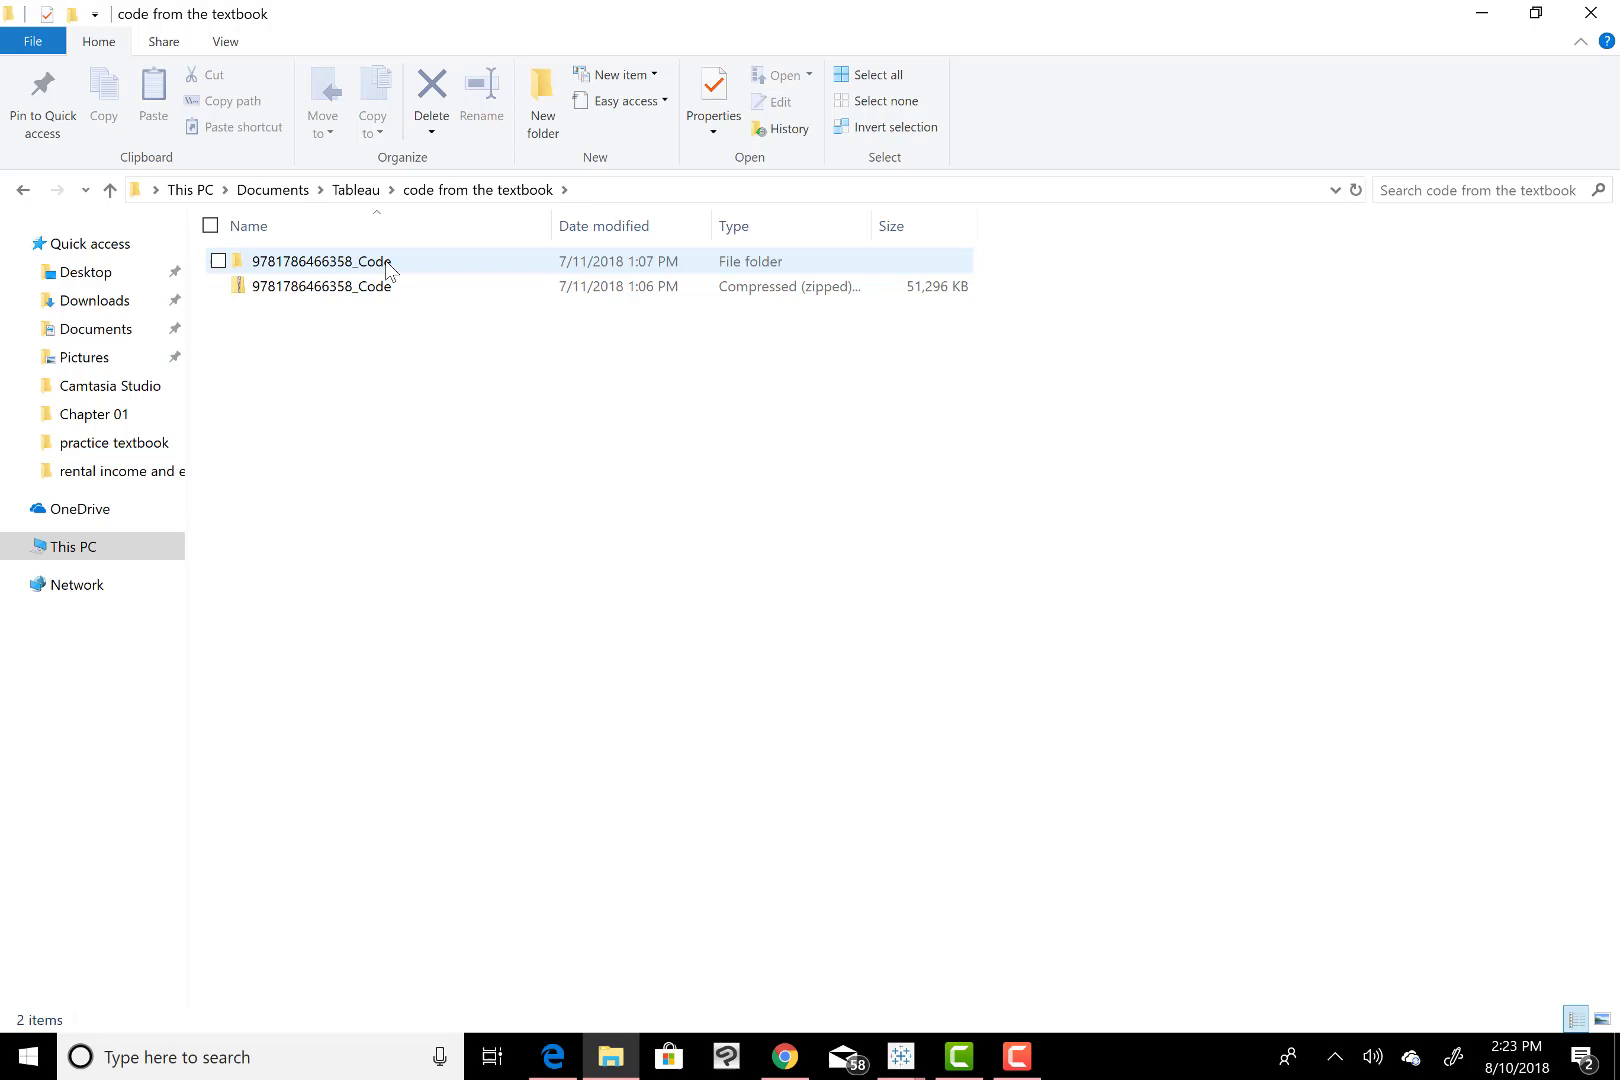
double_click(322, 260)
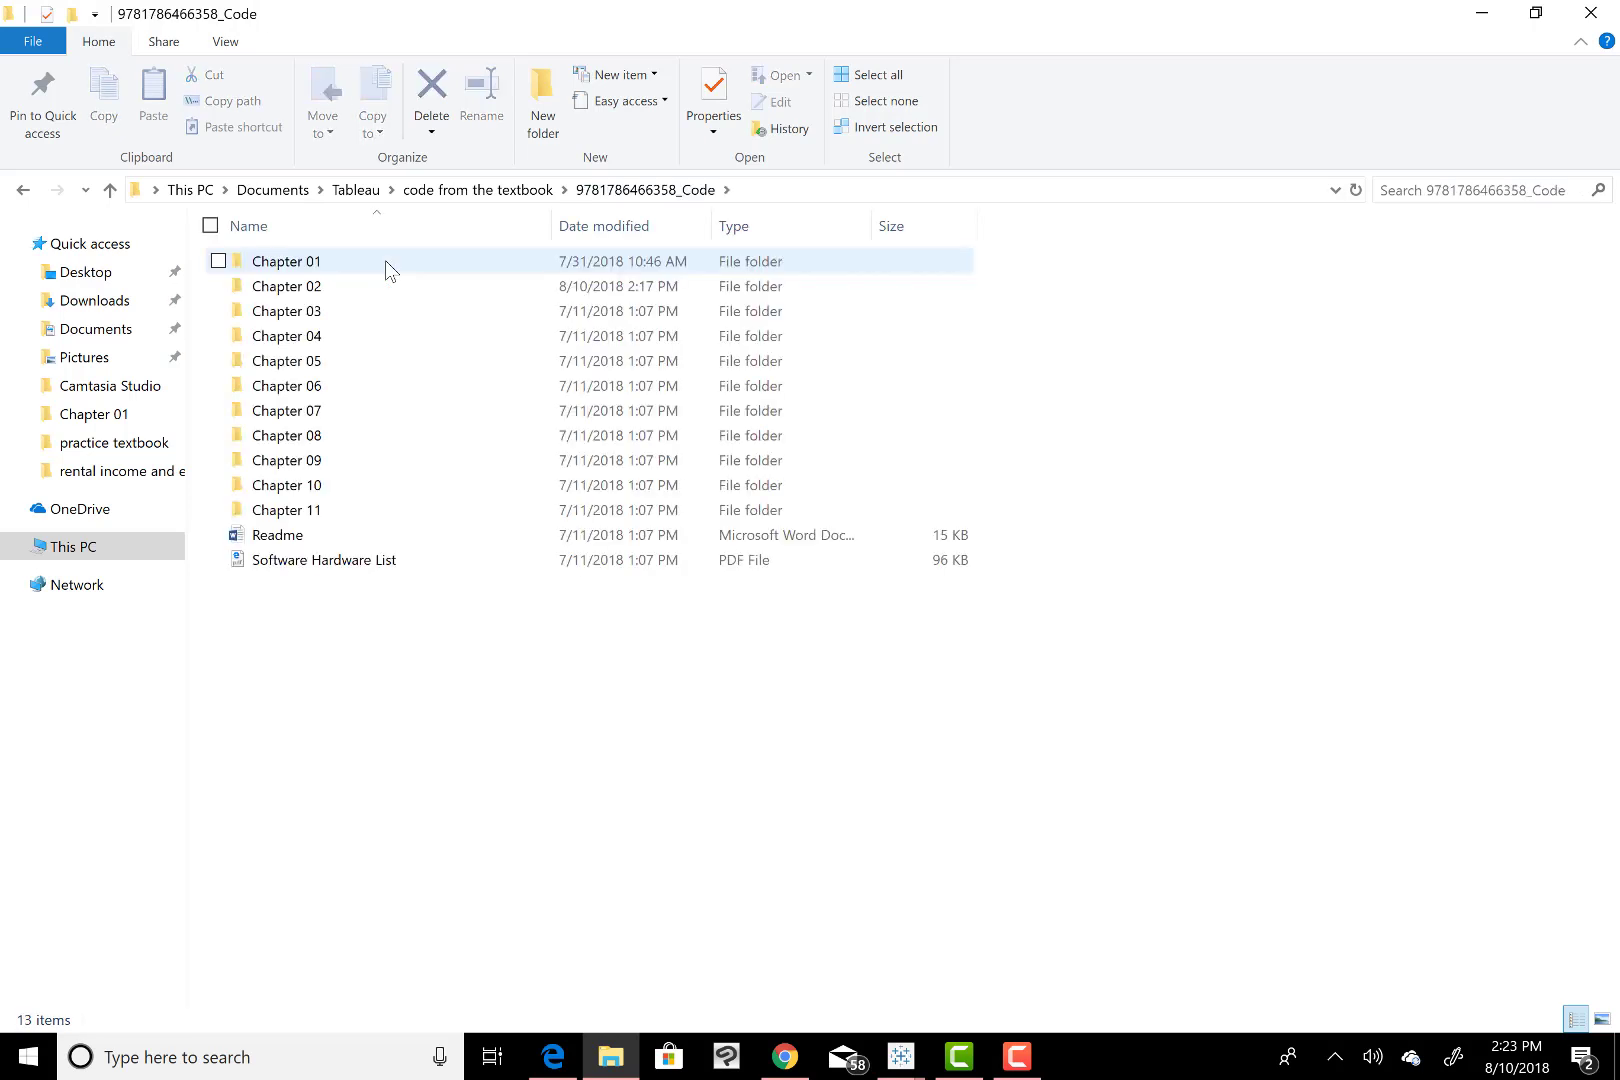
- Enter the Chapter 02 folder and select the Chapter 02 Starter workbook
left_click(286, 286)
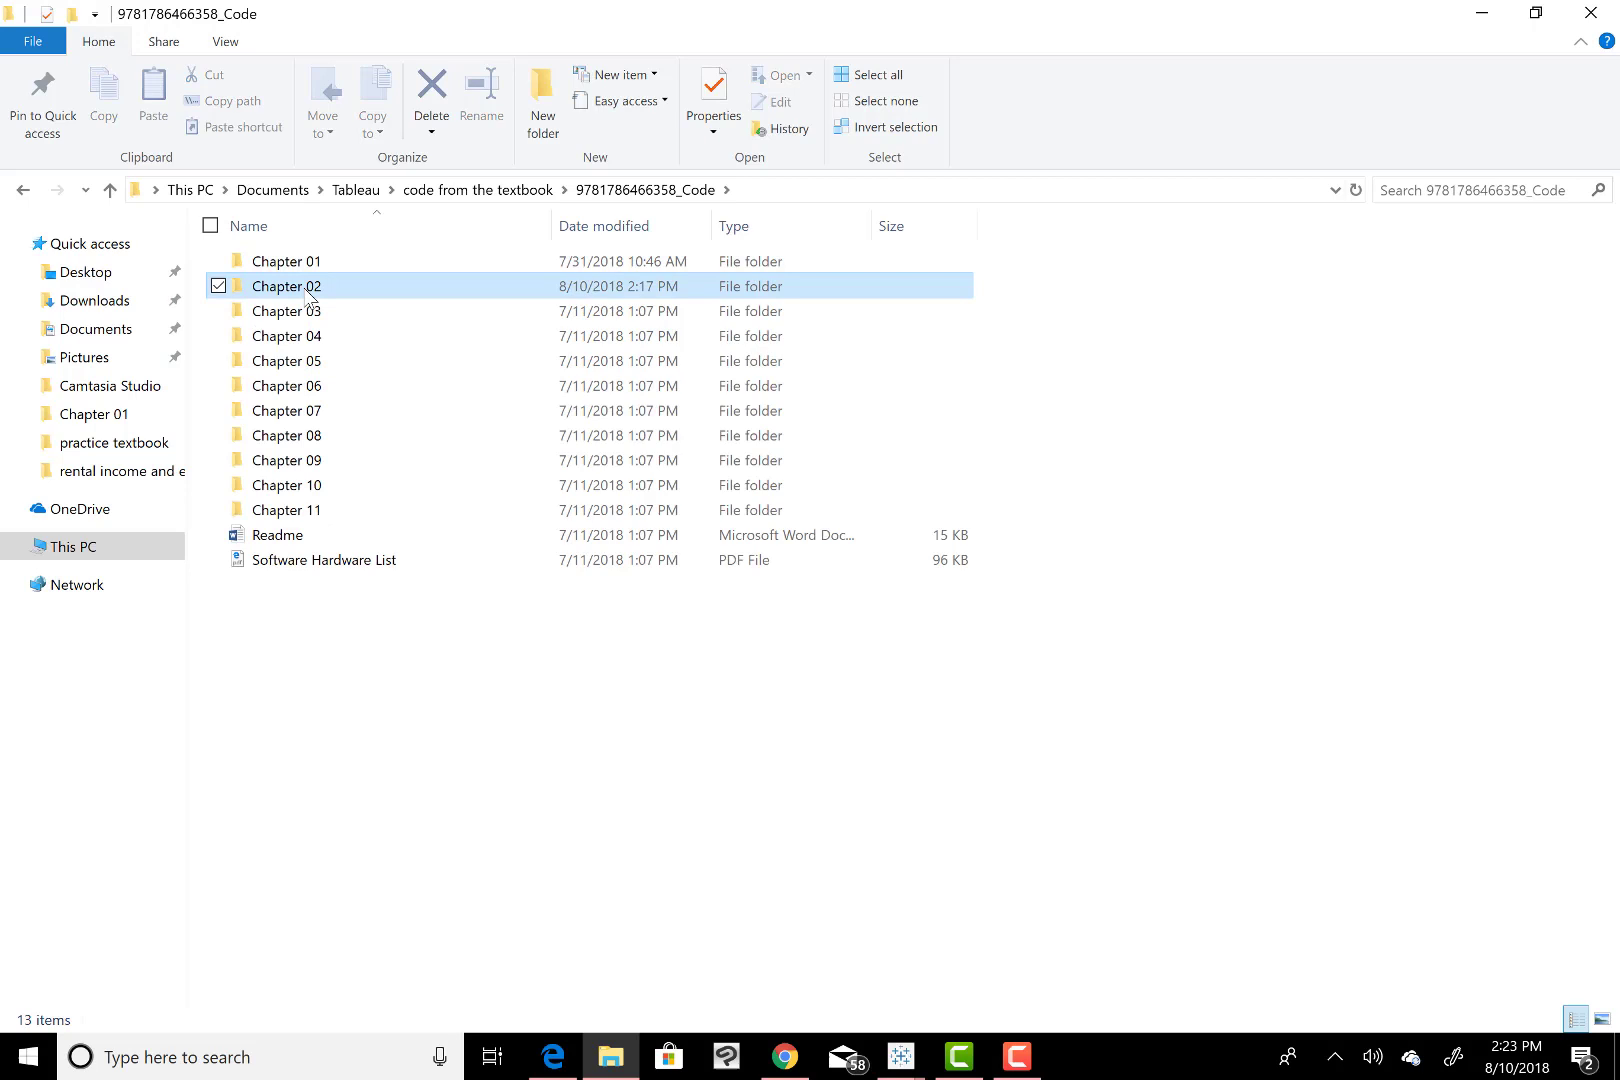
left_click(286, 286)
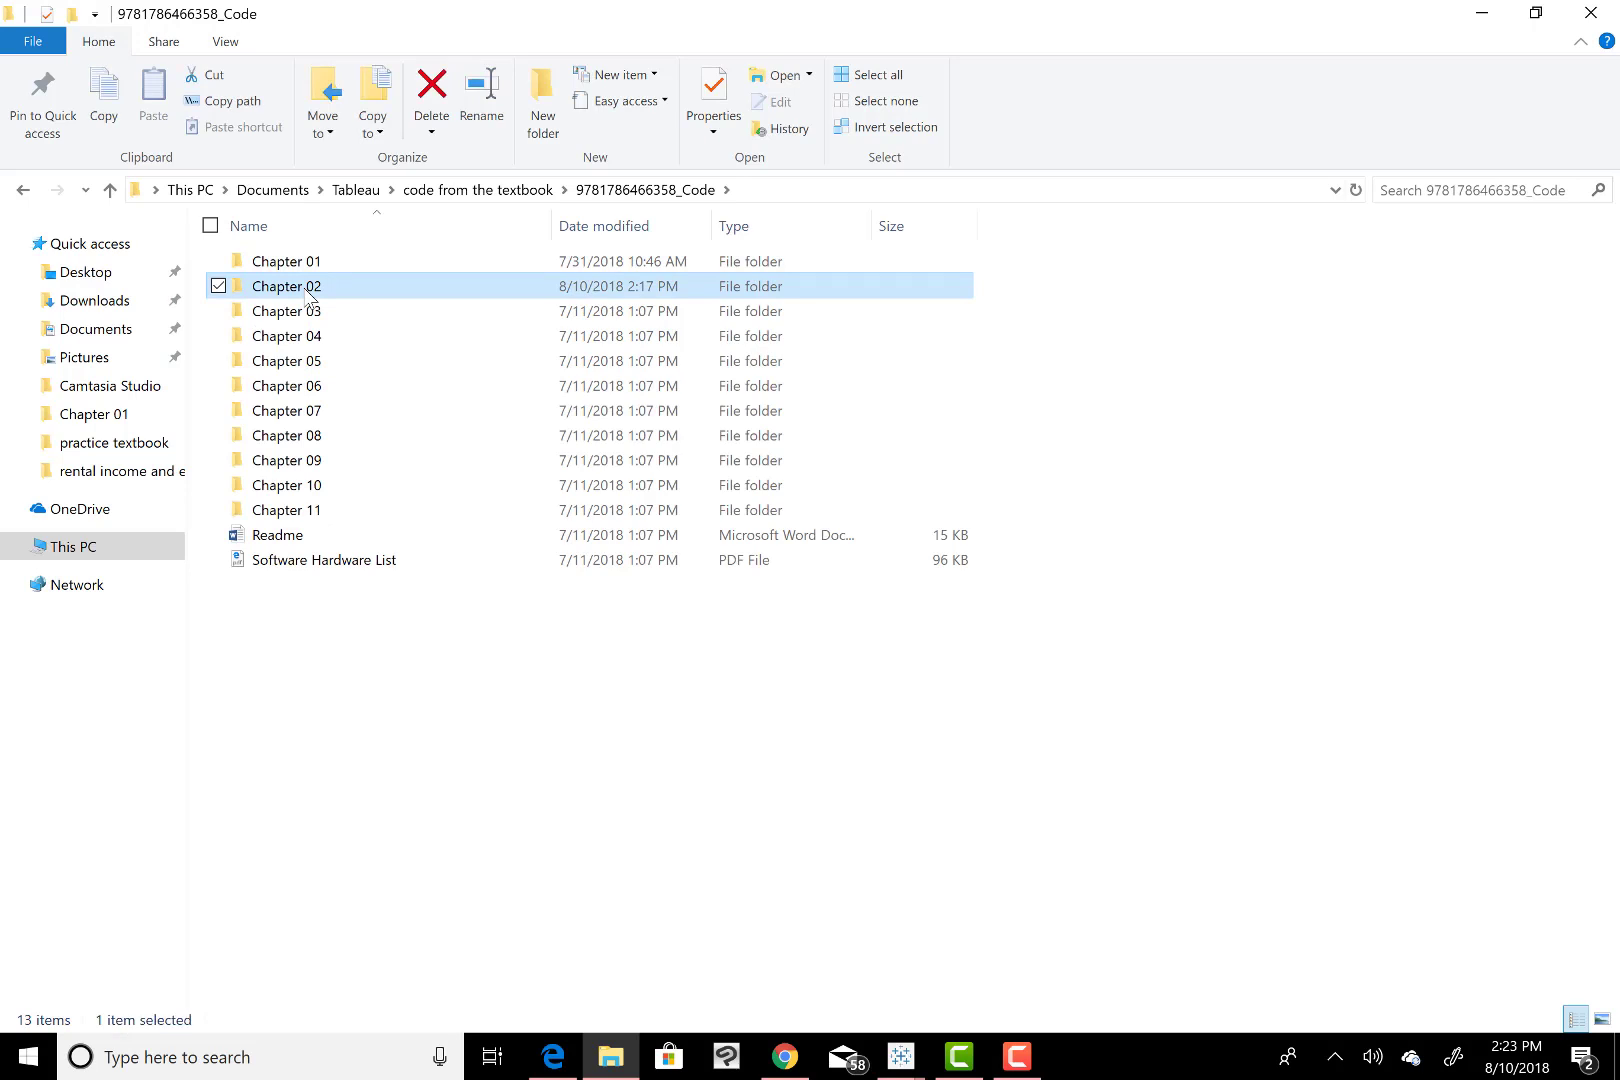
double_click(292, 286)
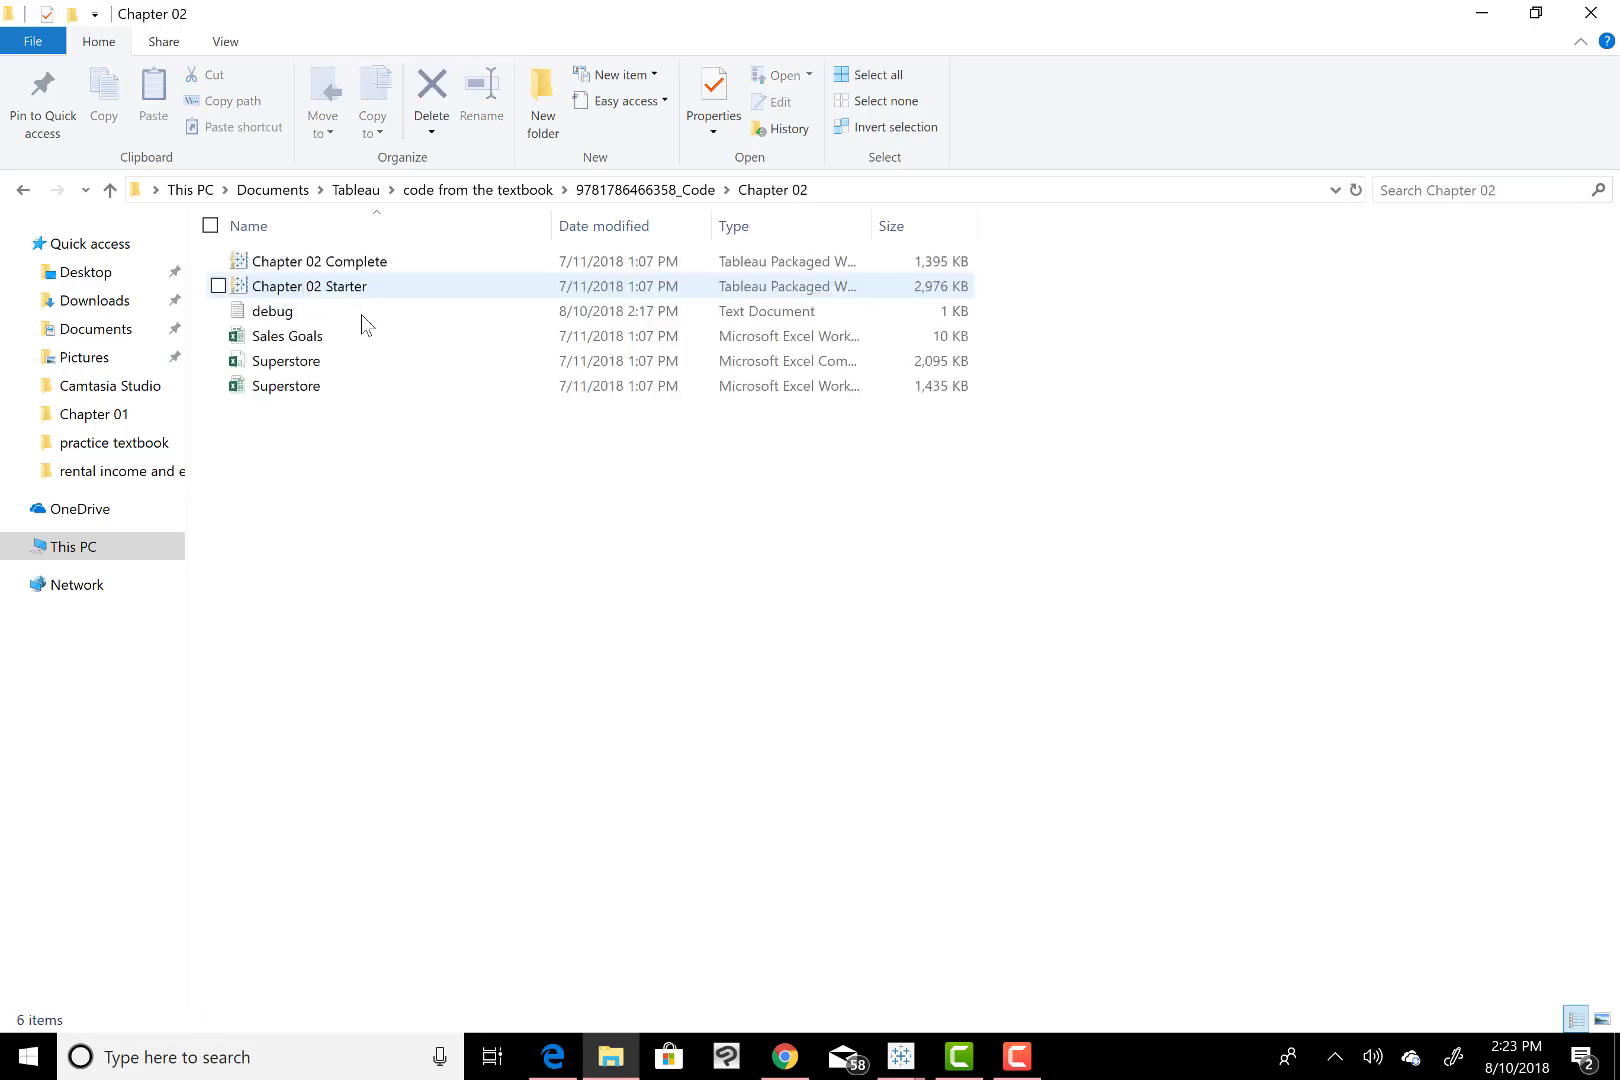
mouse_move(272, 312)
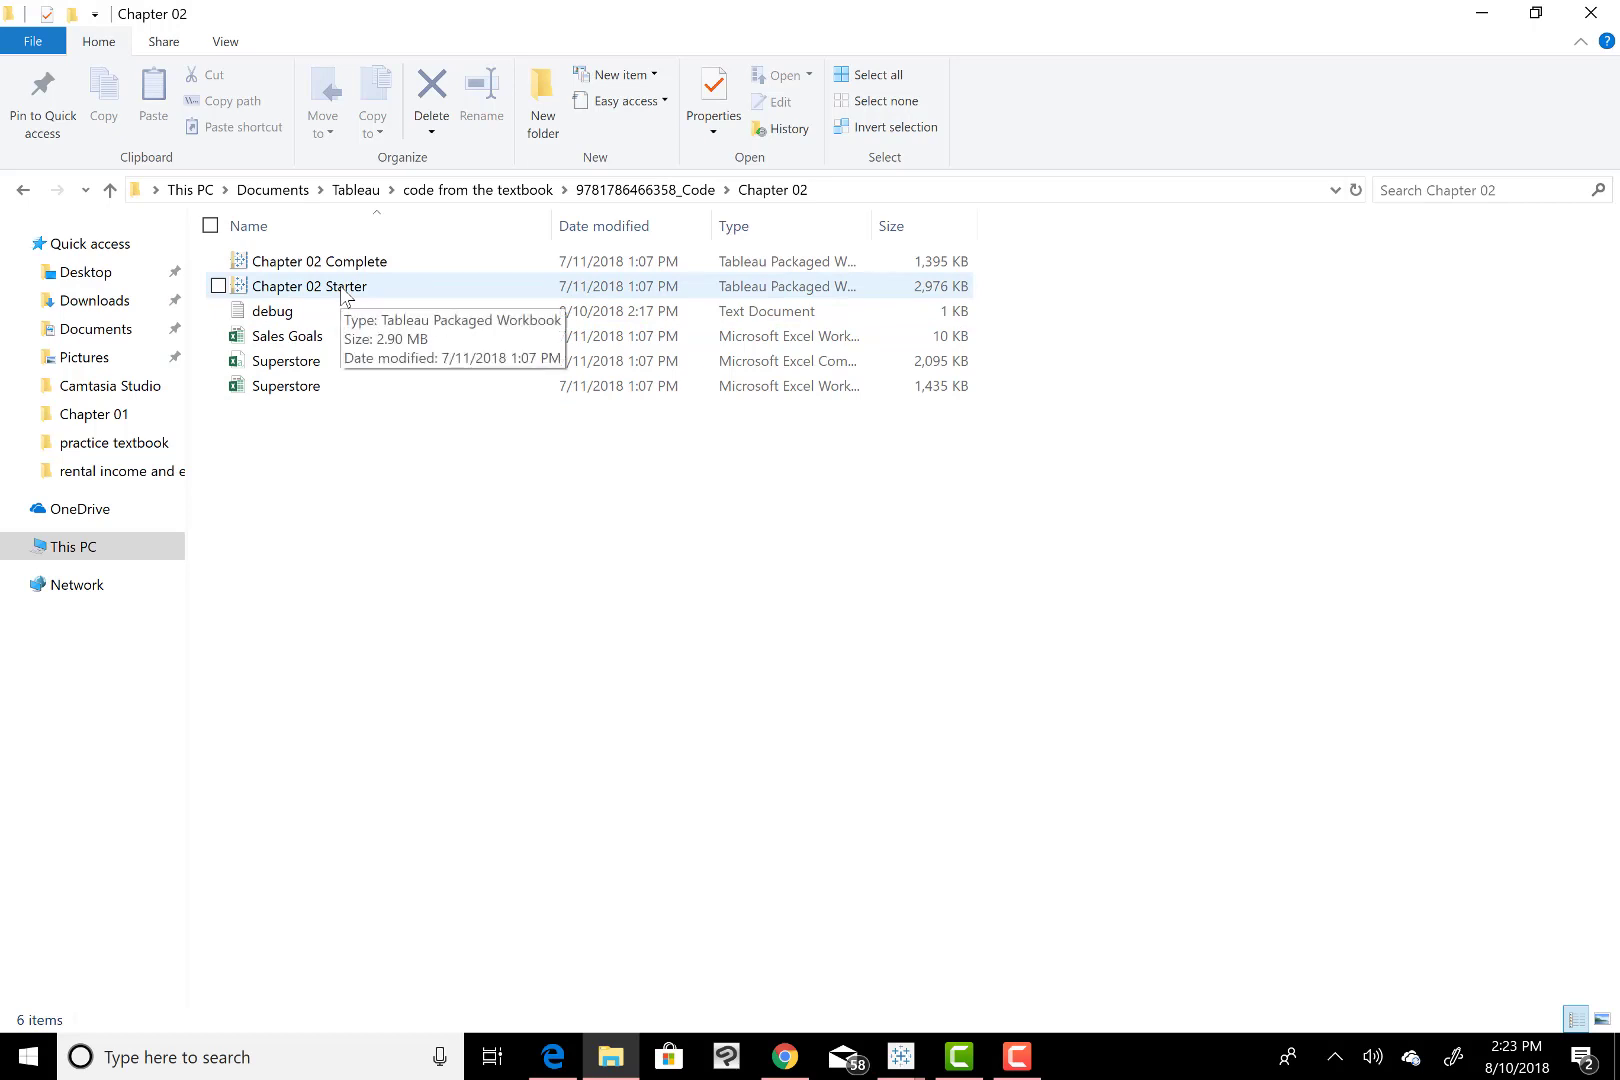
left_click(308, 286)
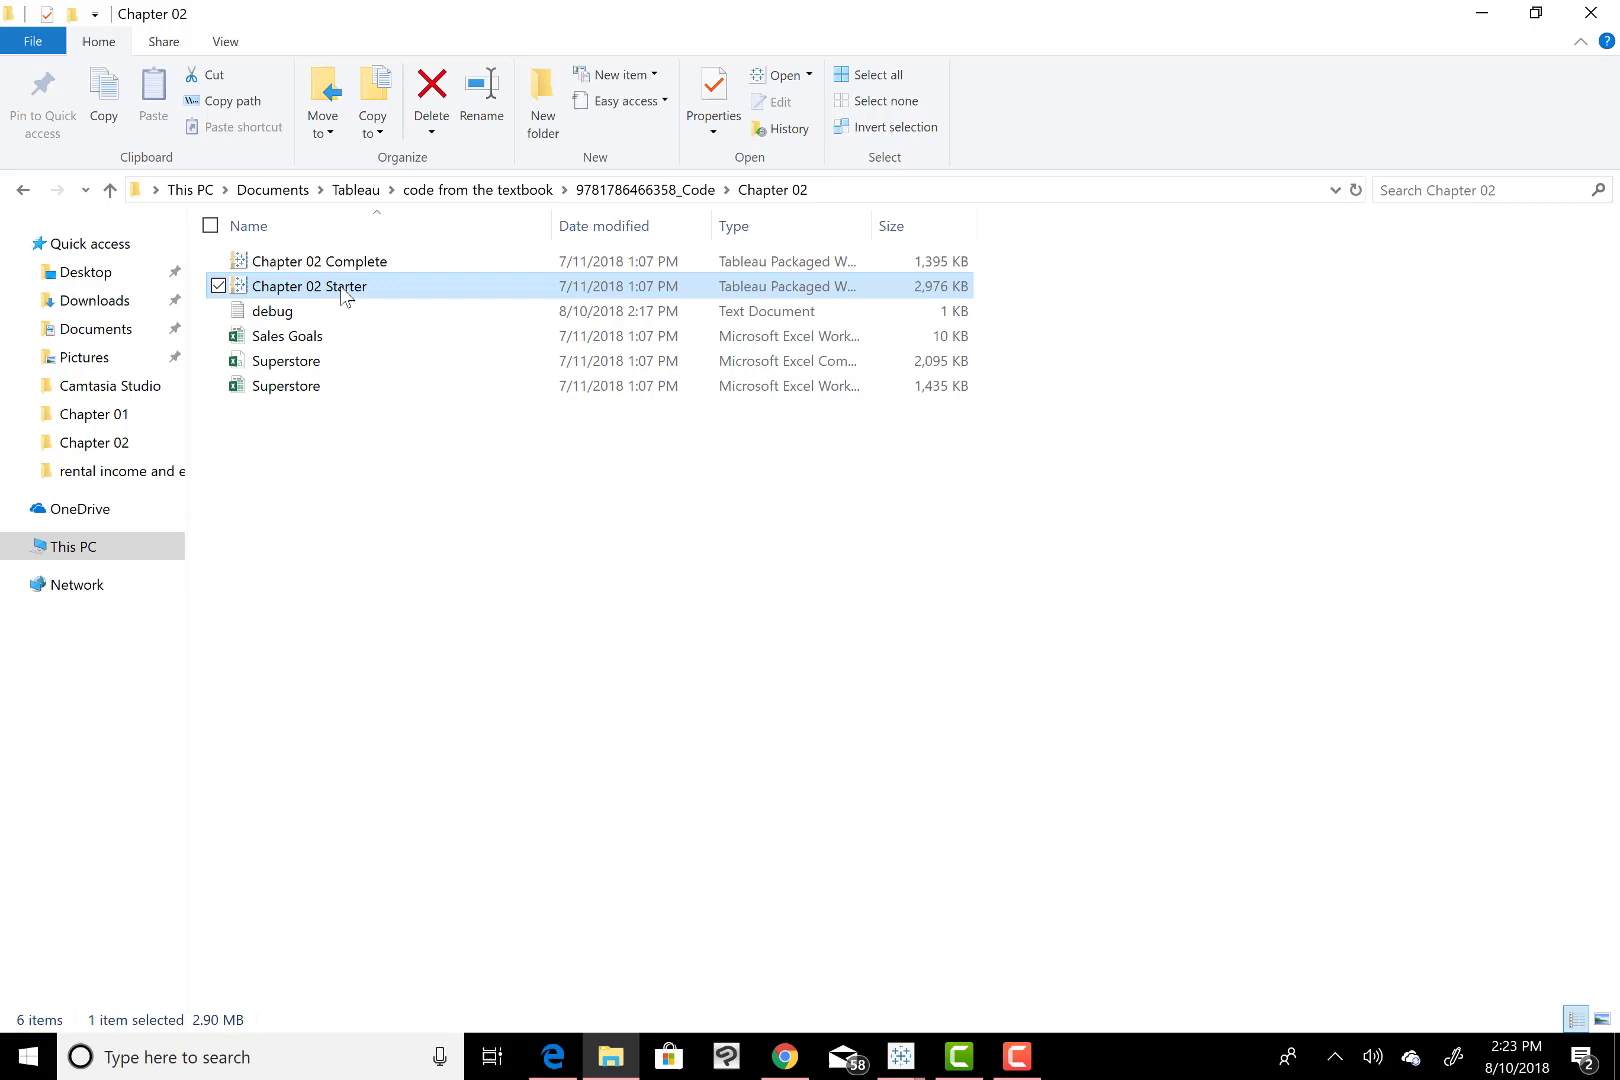
- Launch Chapter 02 Starter.twbx in Tableau Desktop, landing on the Learning Tableau title dashboard
double_click(308, 286)
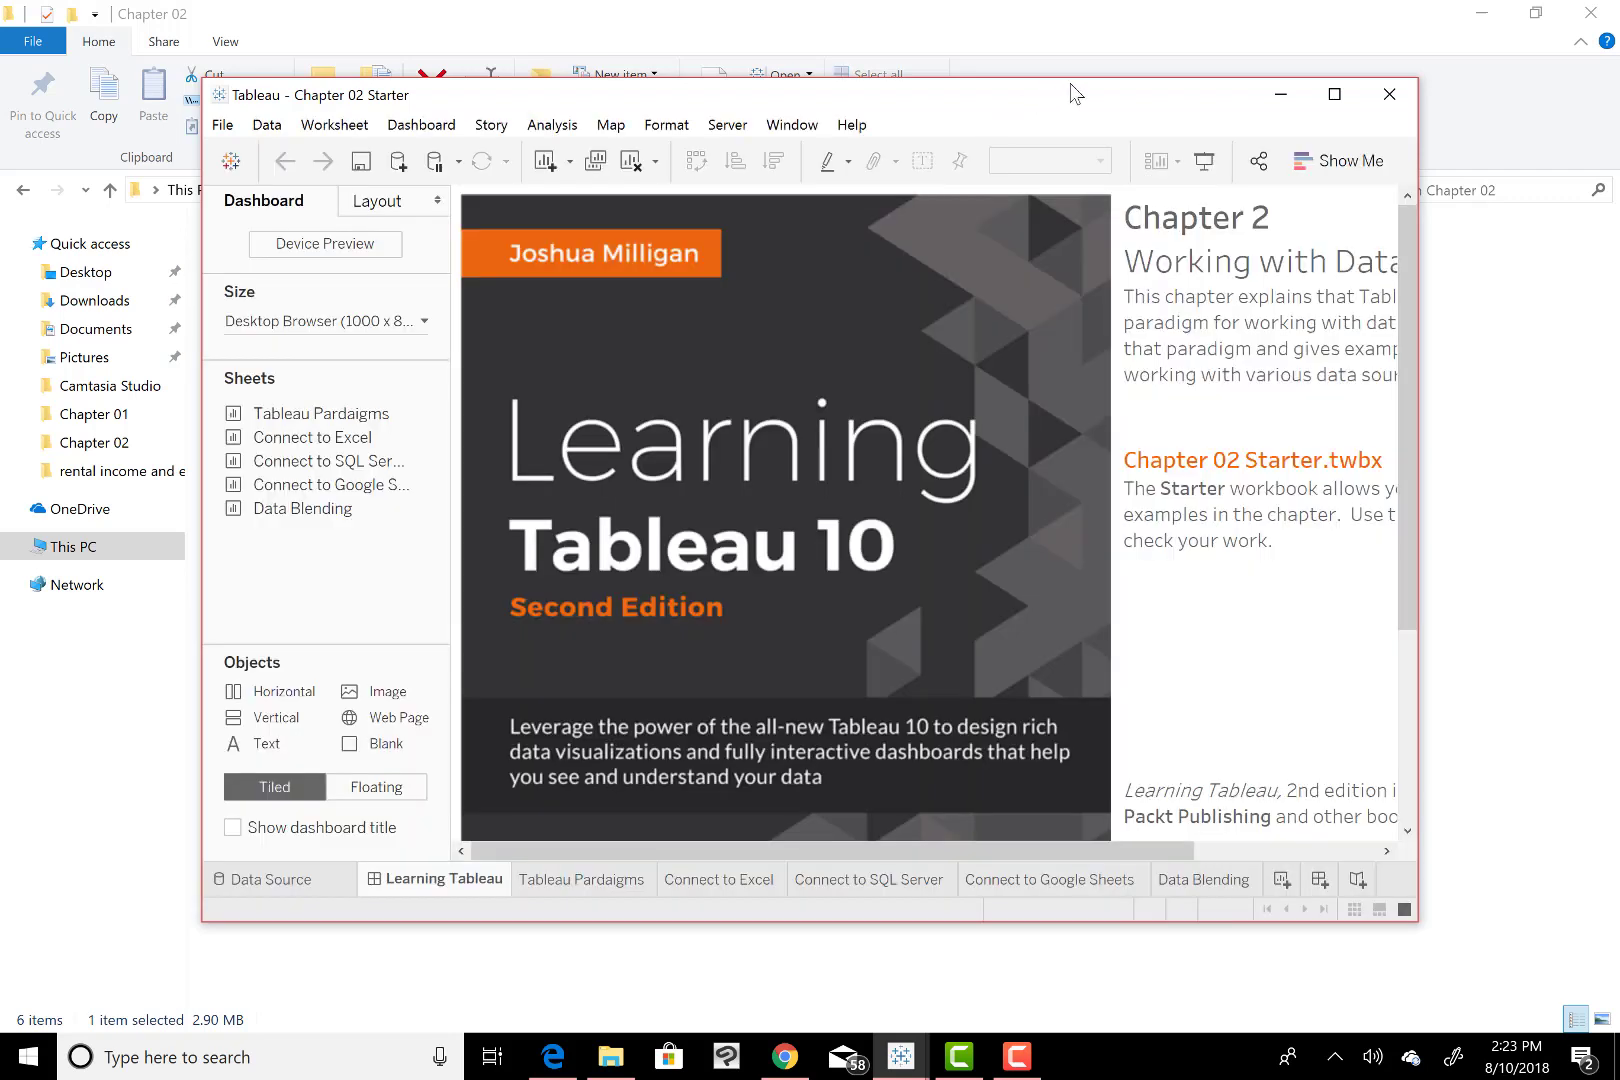
mouse_move(582, 880)
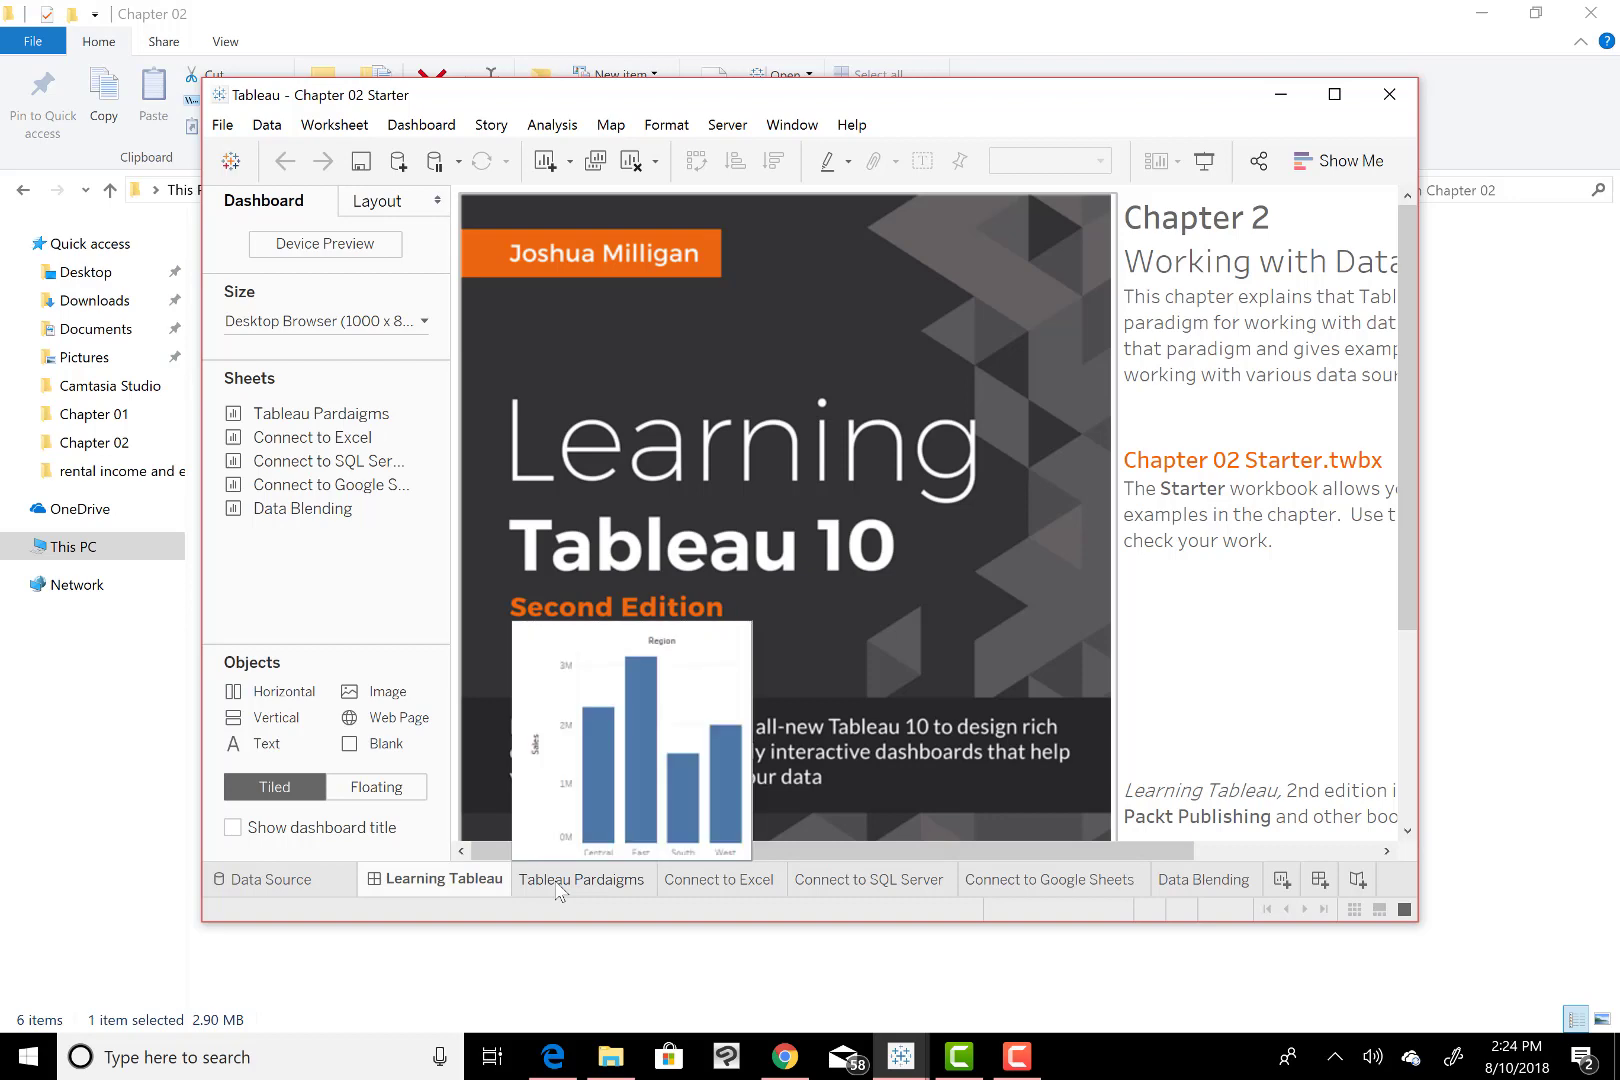
- Show the Tableau Pardaigms region sales bar chart with the window maximized
left_click(582, 880)
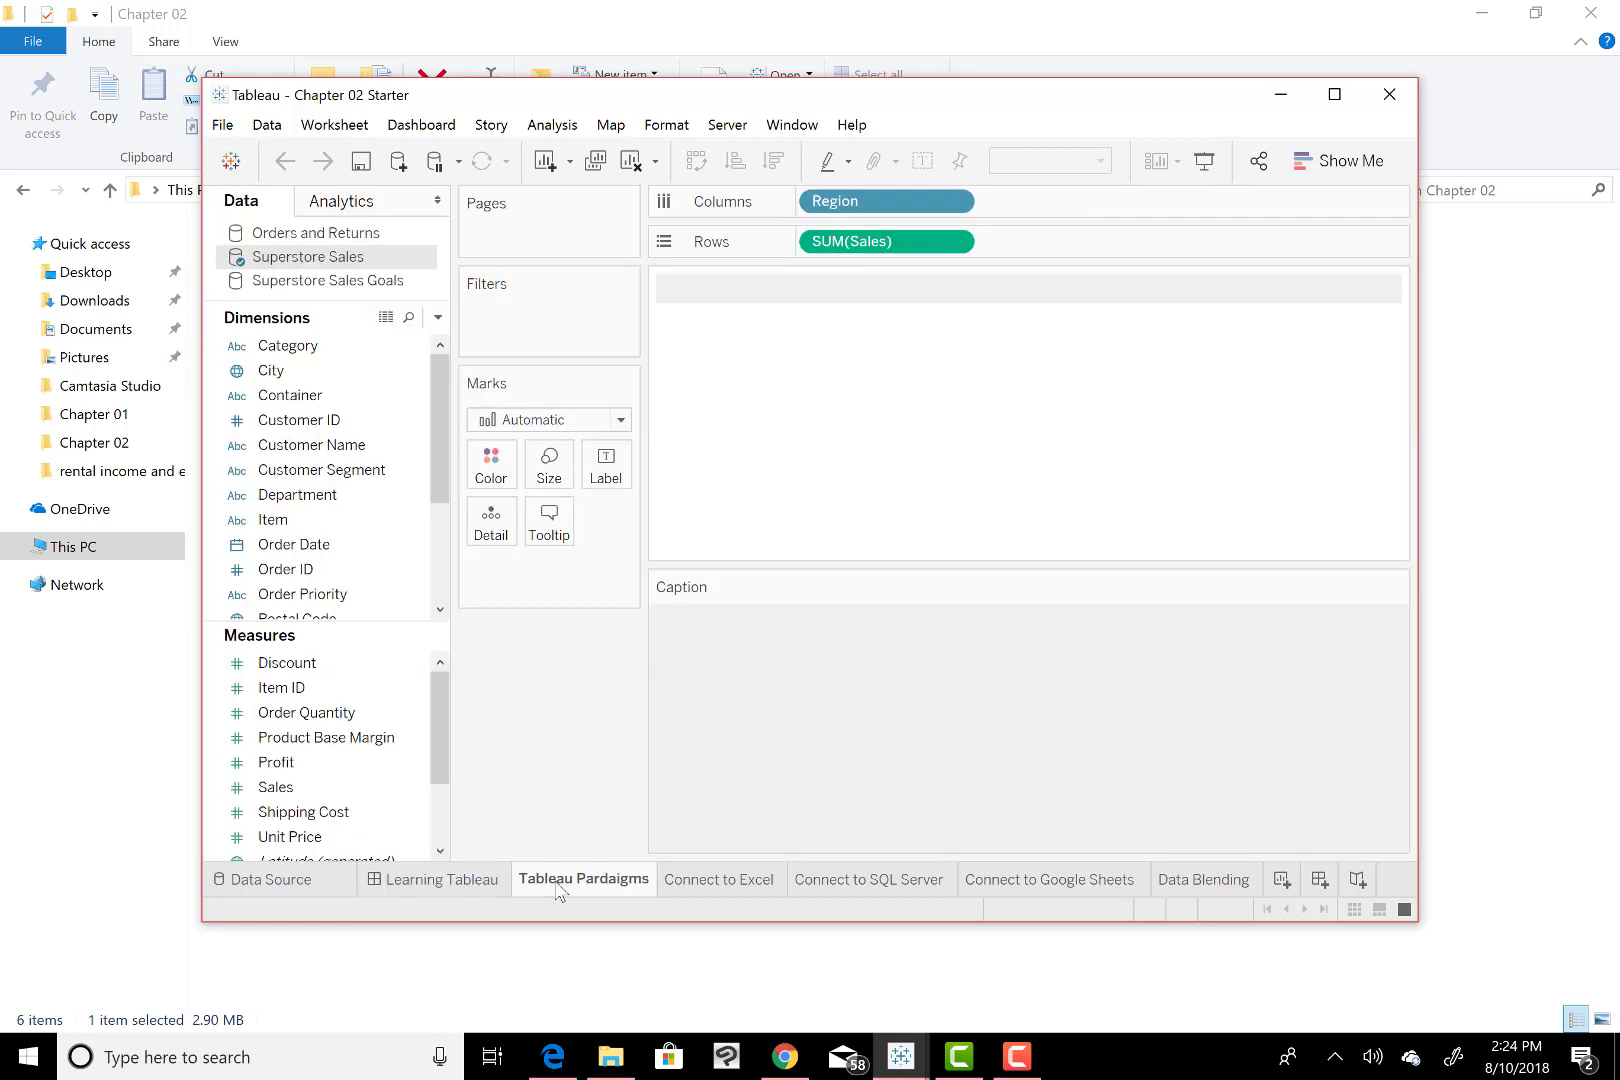
left_click(582, 880)
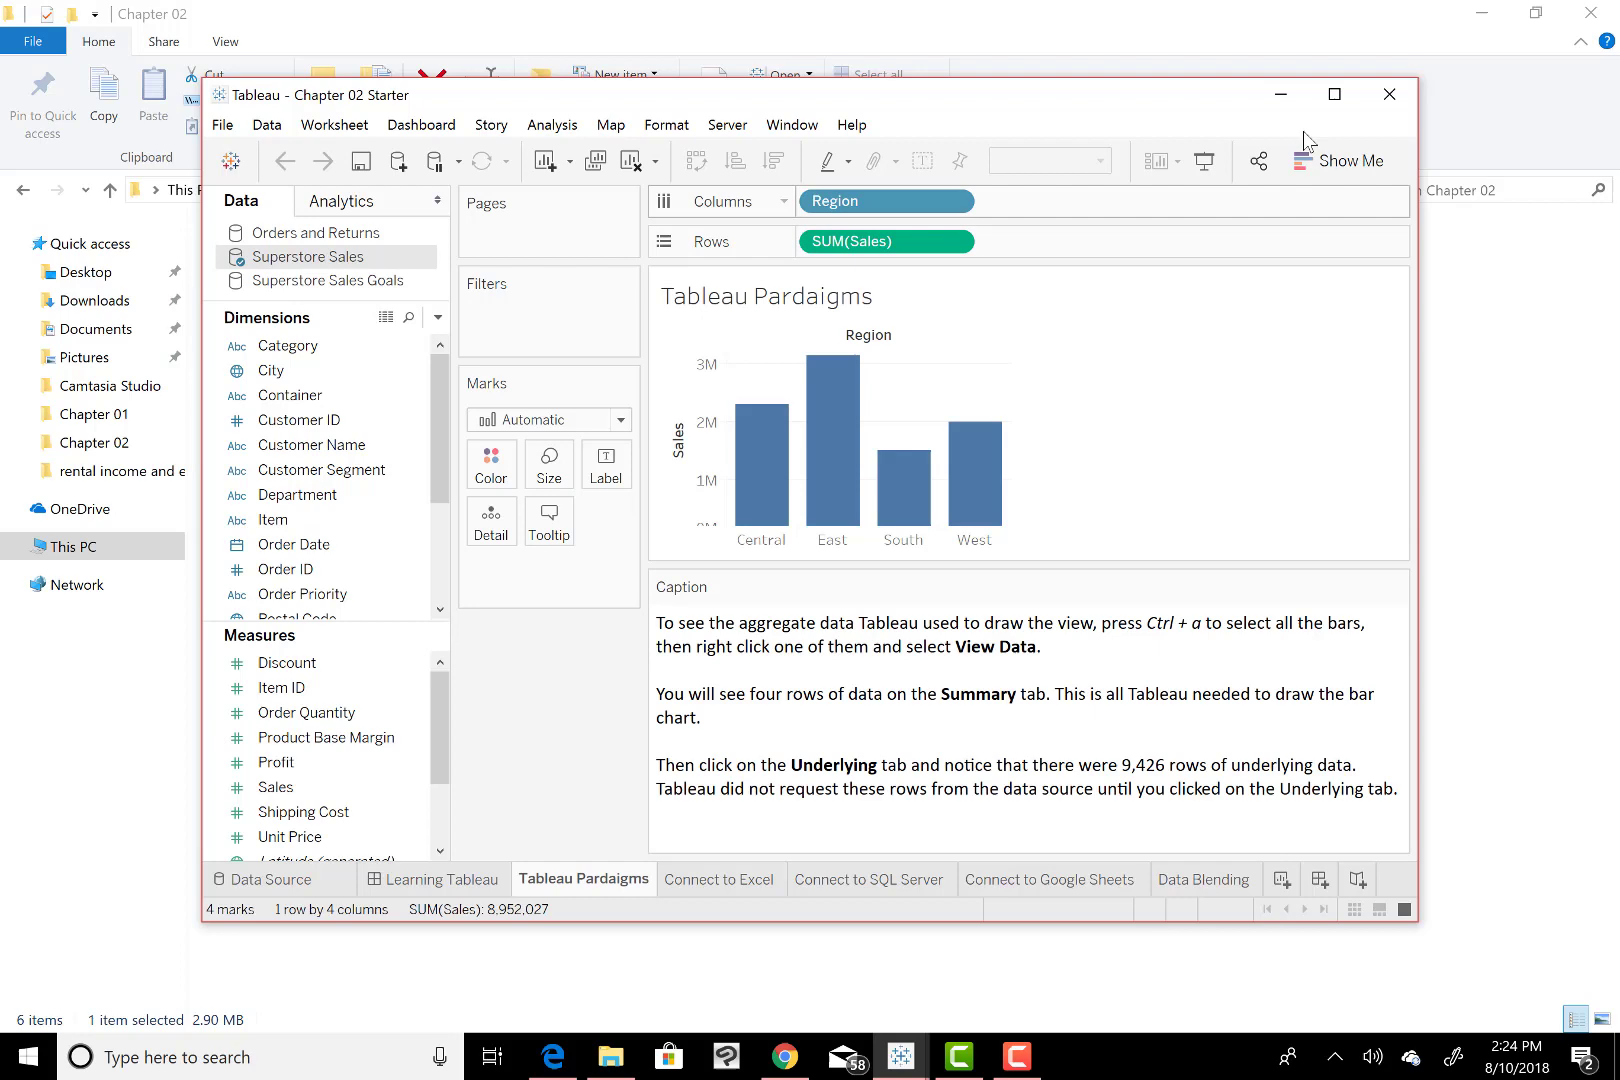
left_click(1334, 94)
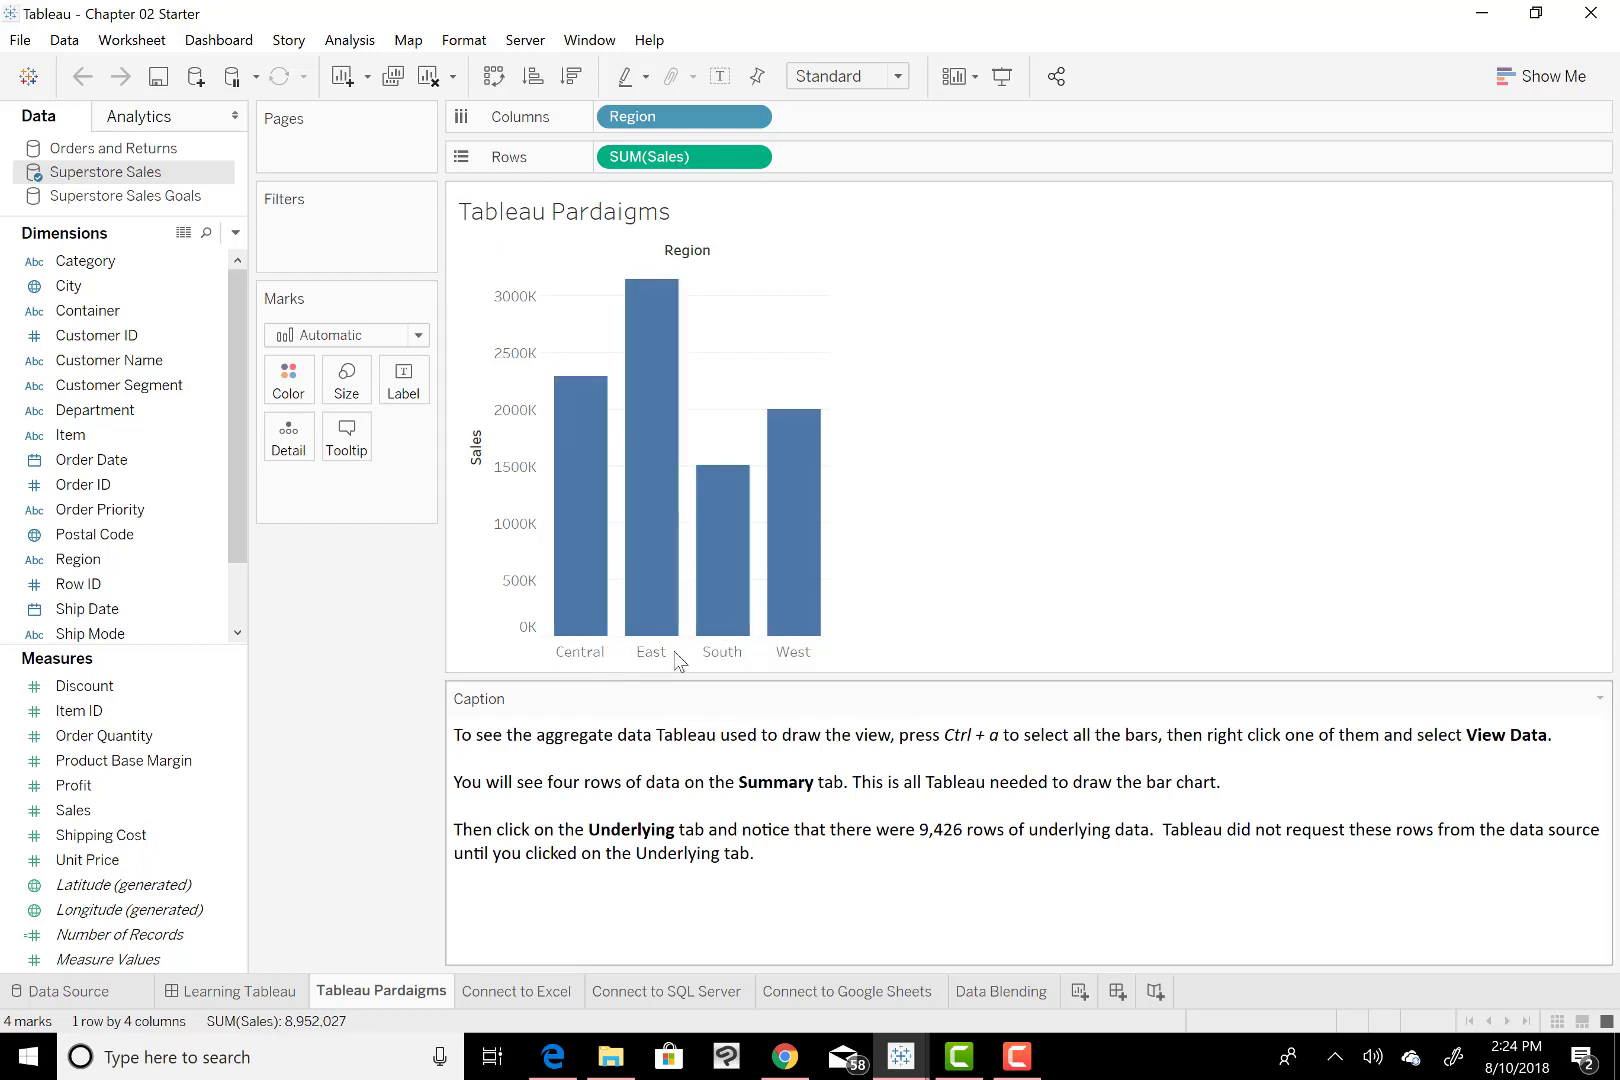
mouse_move(886, 562)
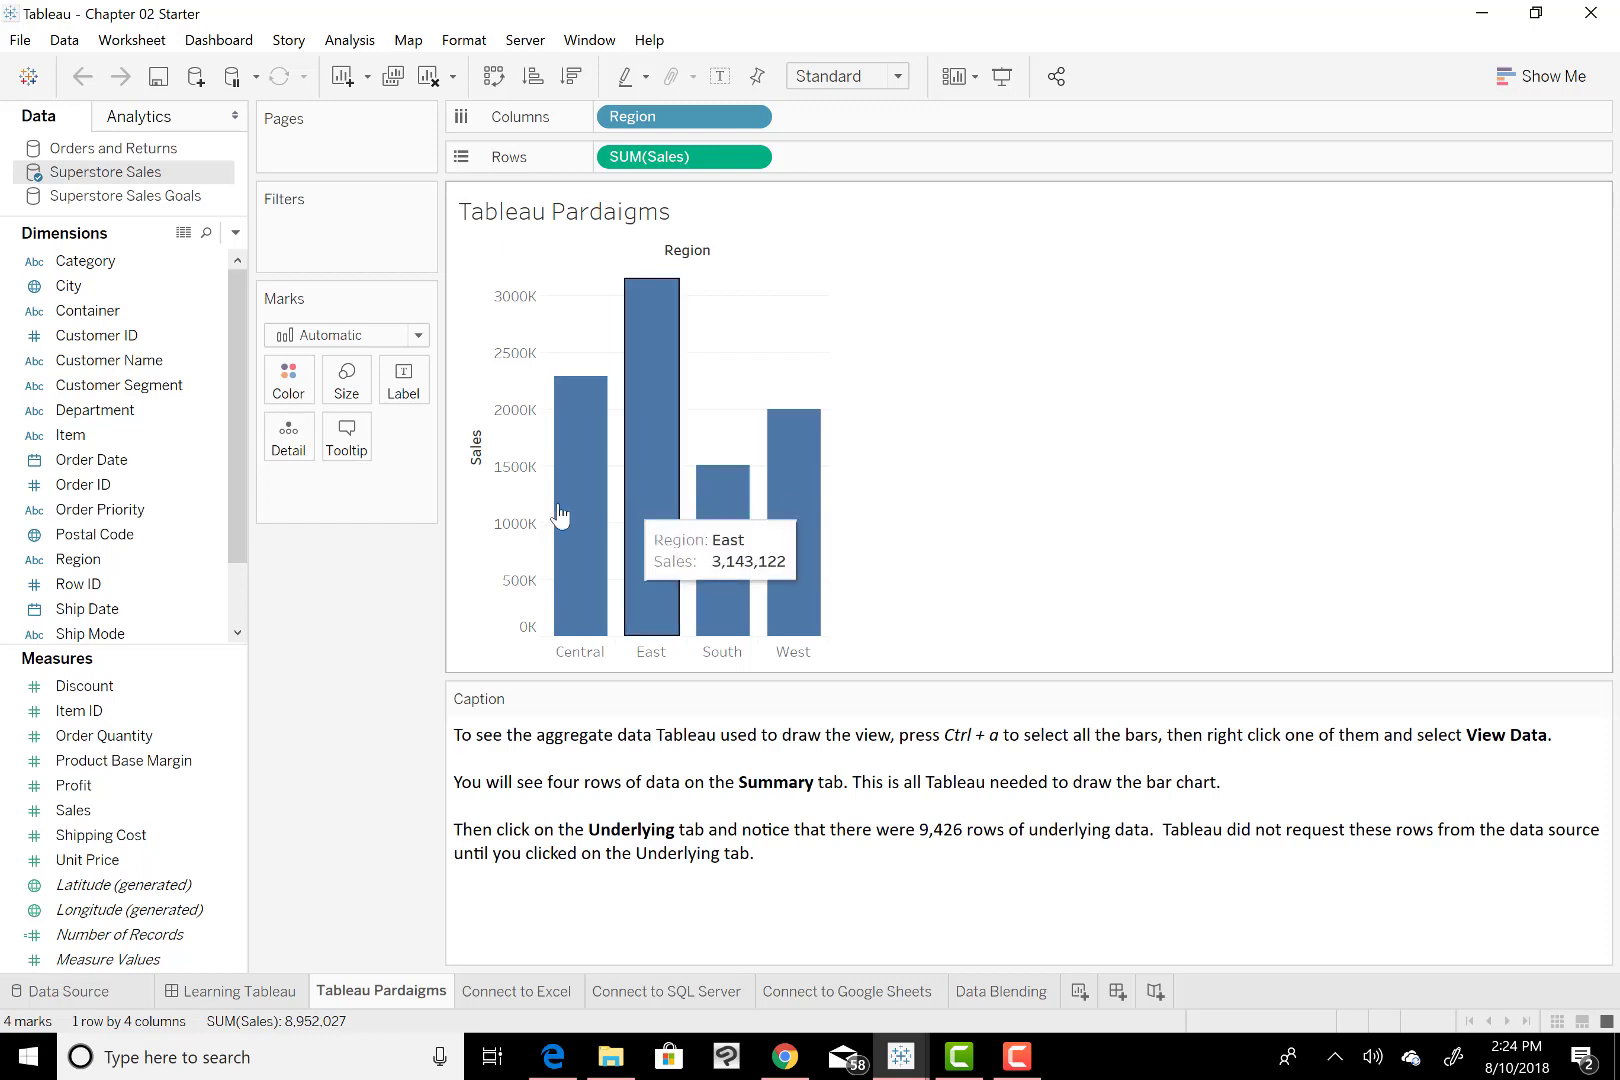
mouse_move(486, 480)
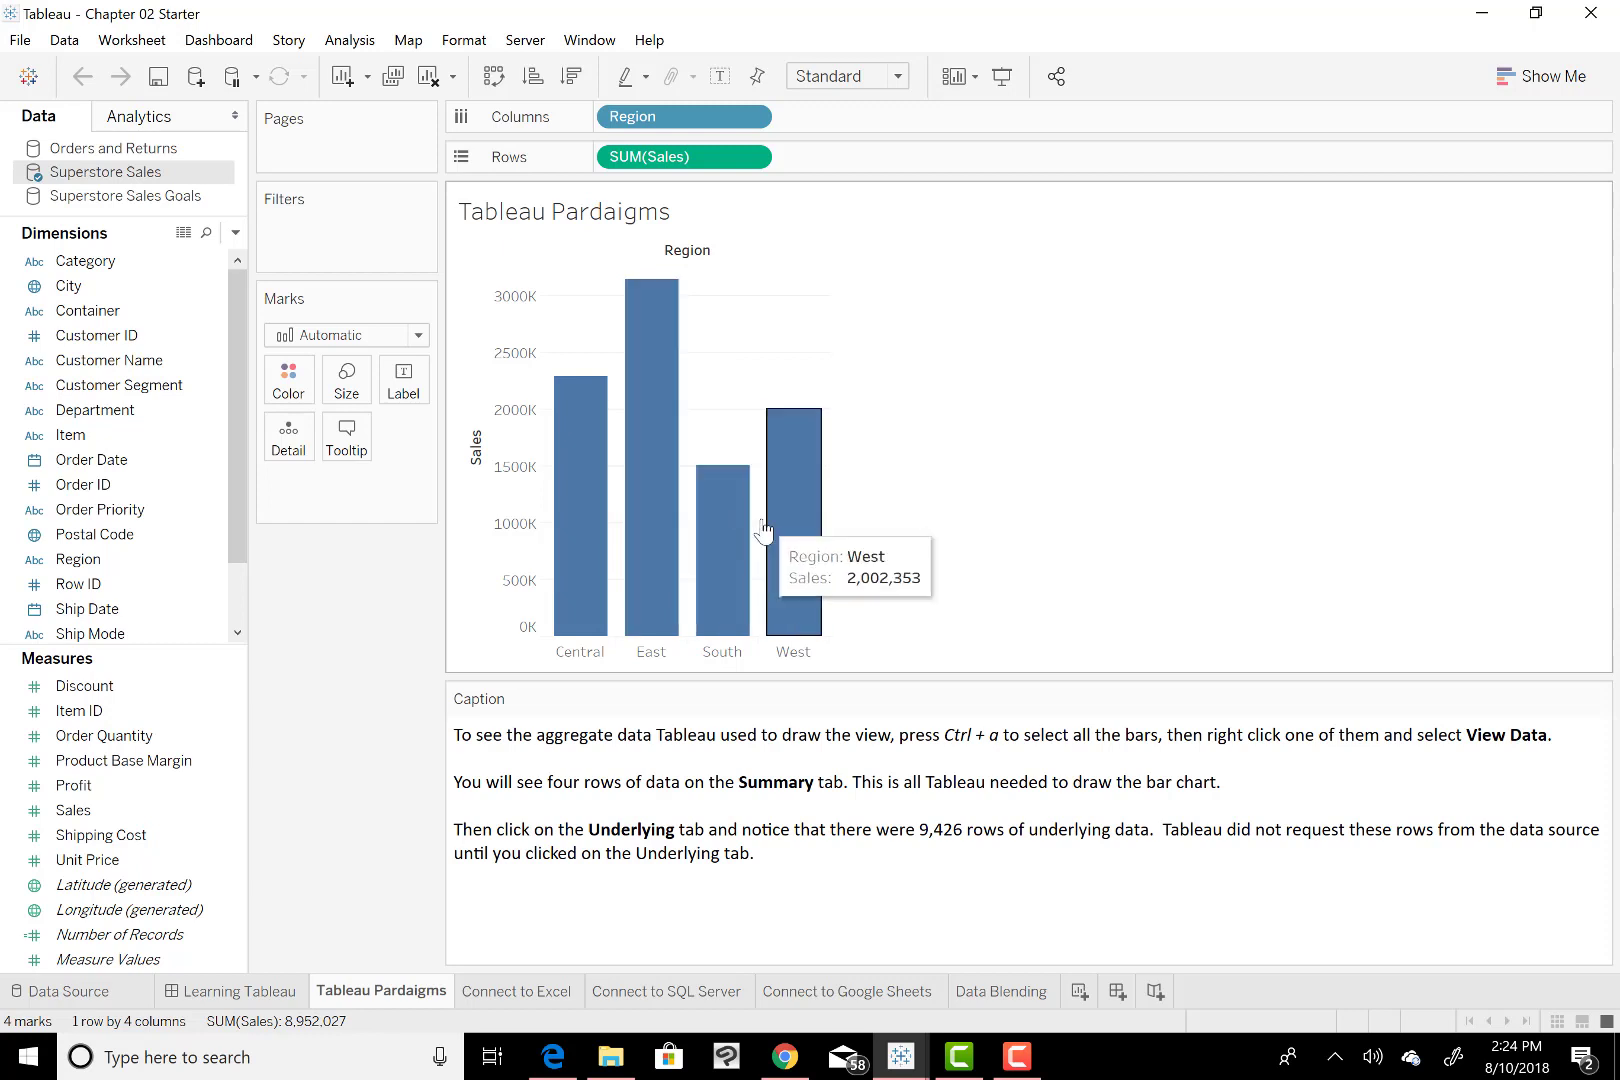
mouse_move(880, 514)
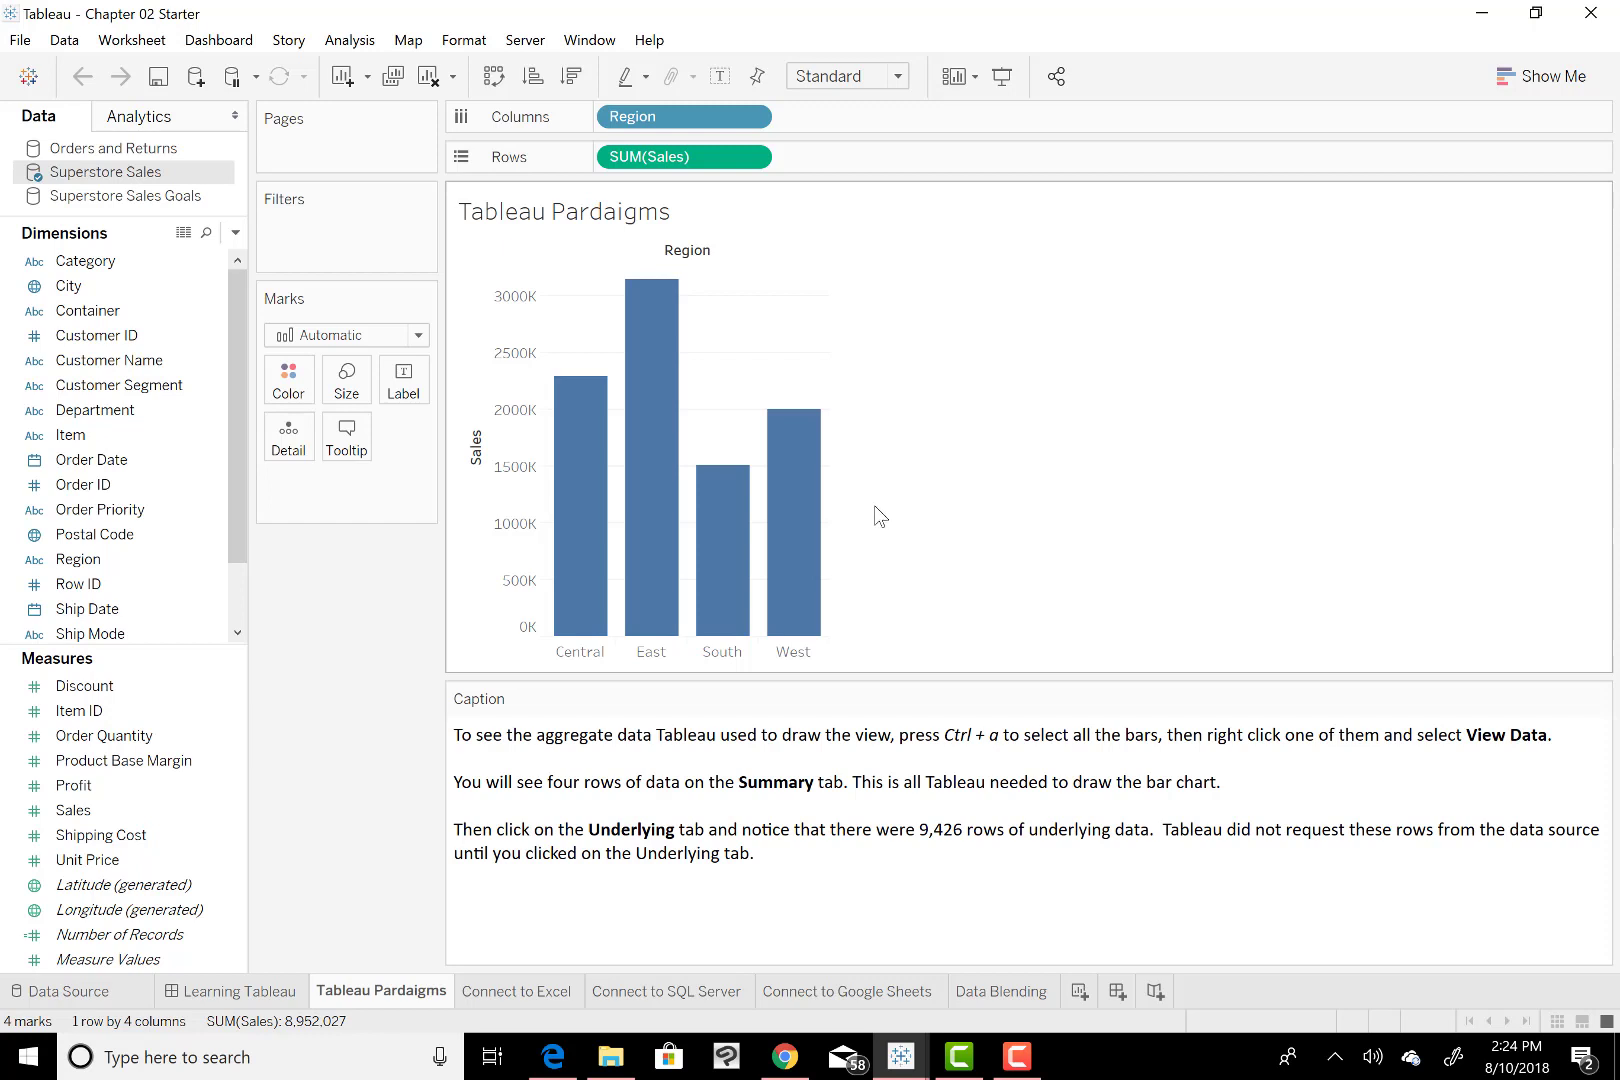
mouse_move(902, 504)
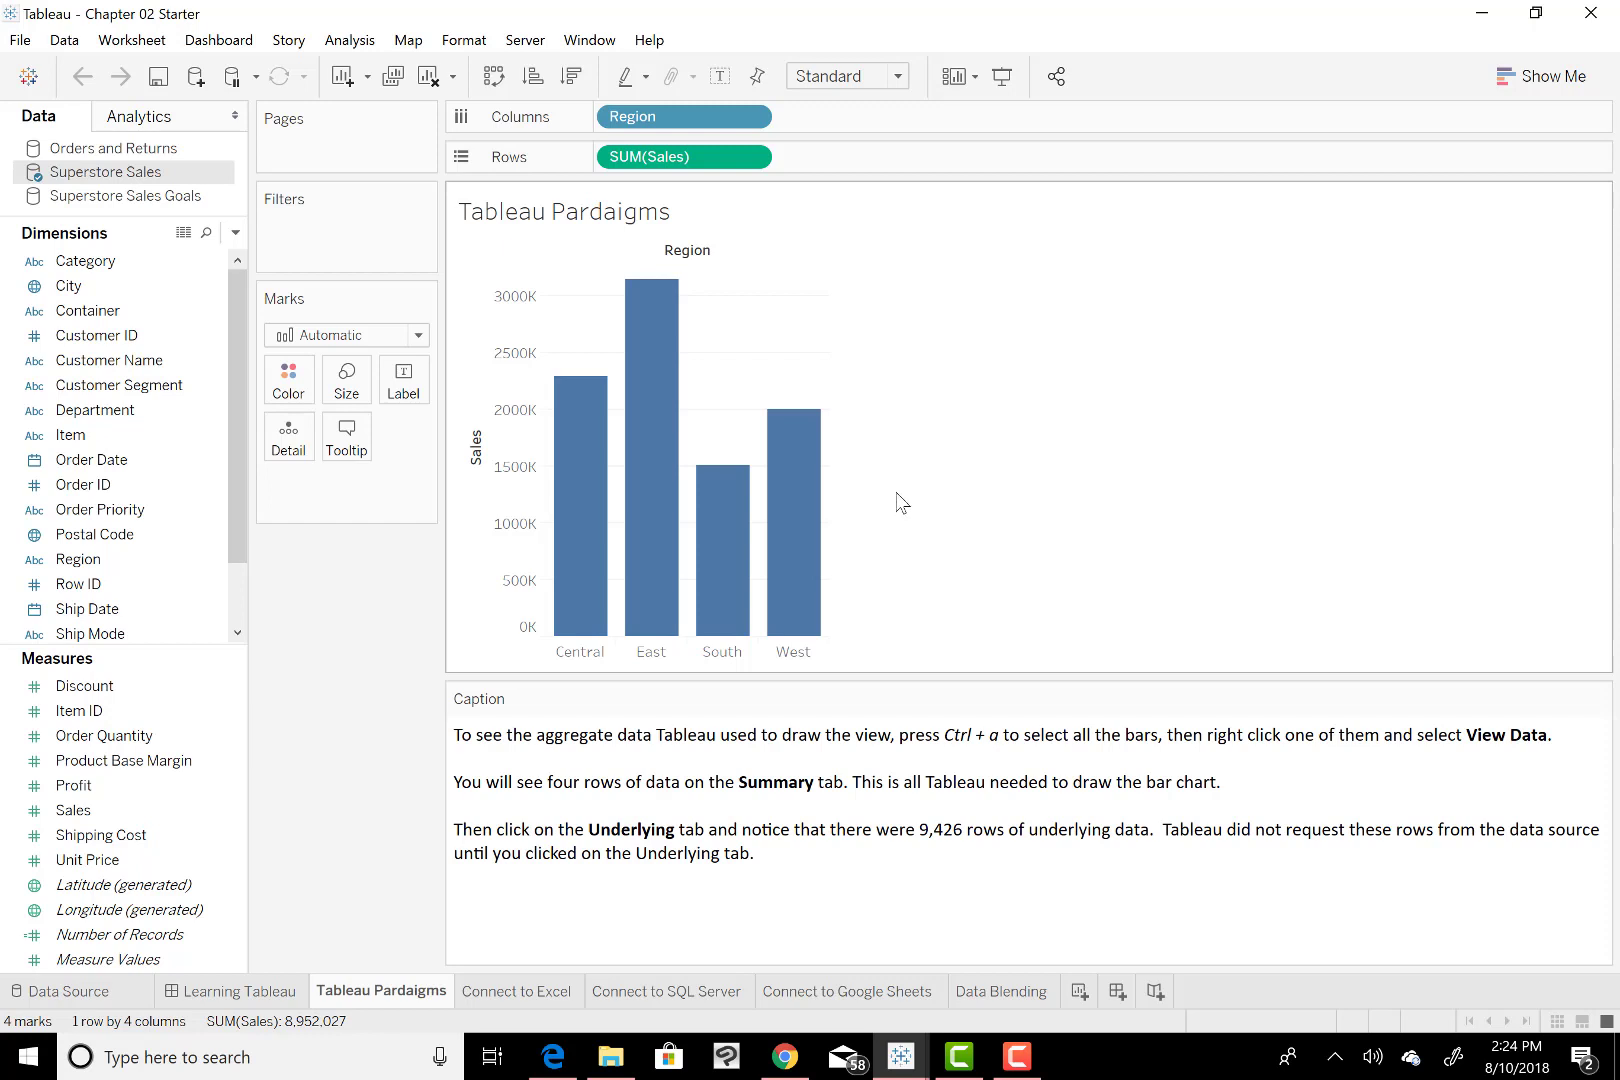
mouse_move(576, 462)
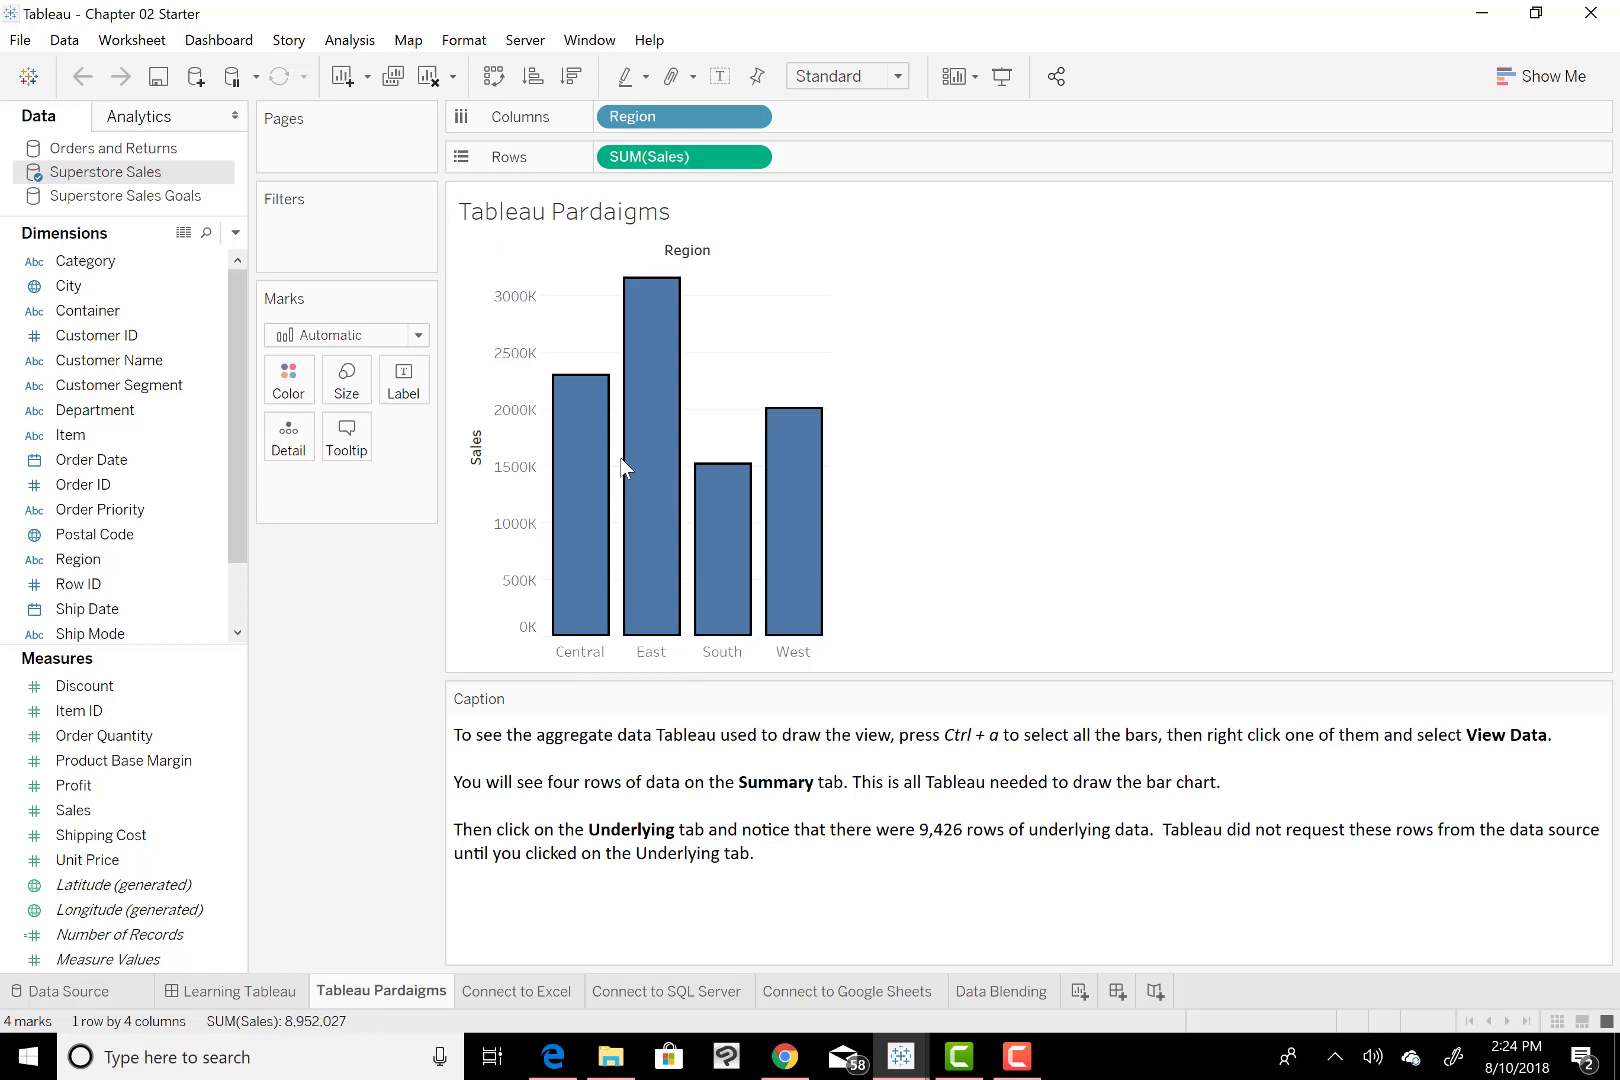
mouse_move(582, 440)
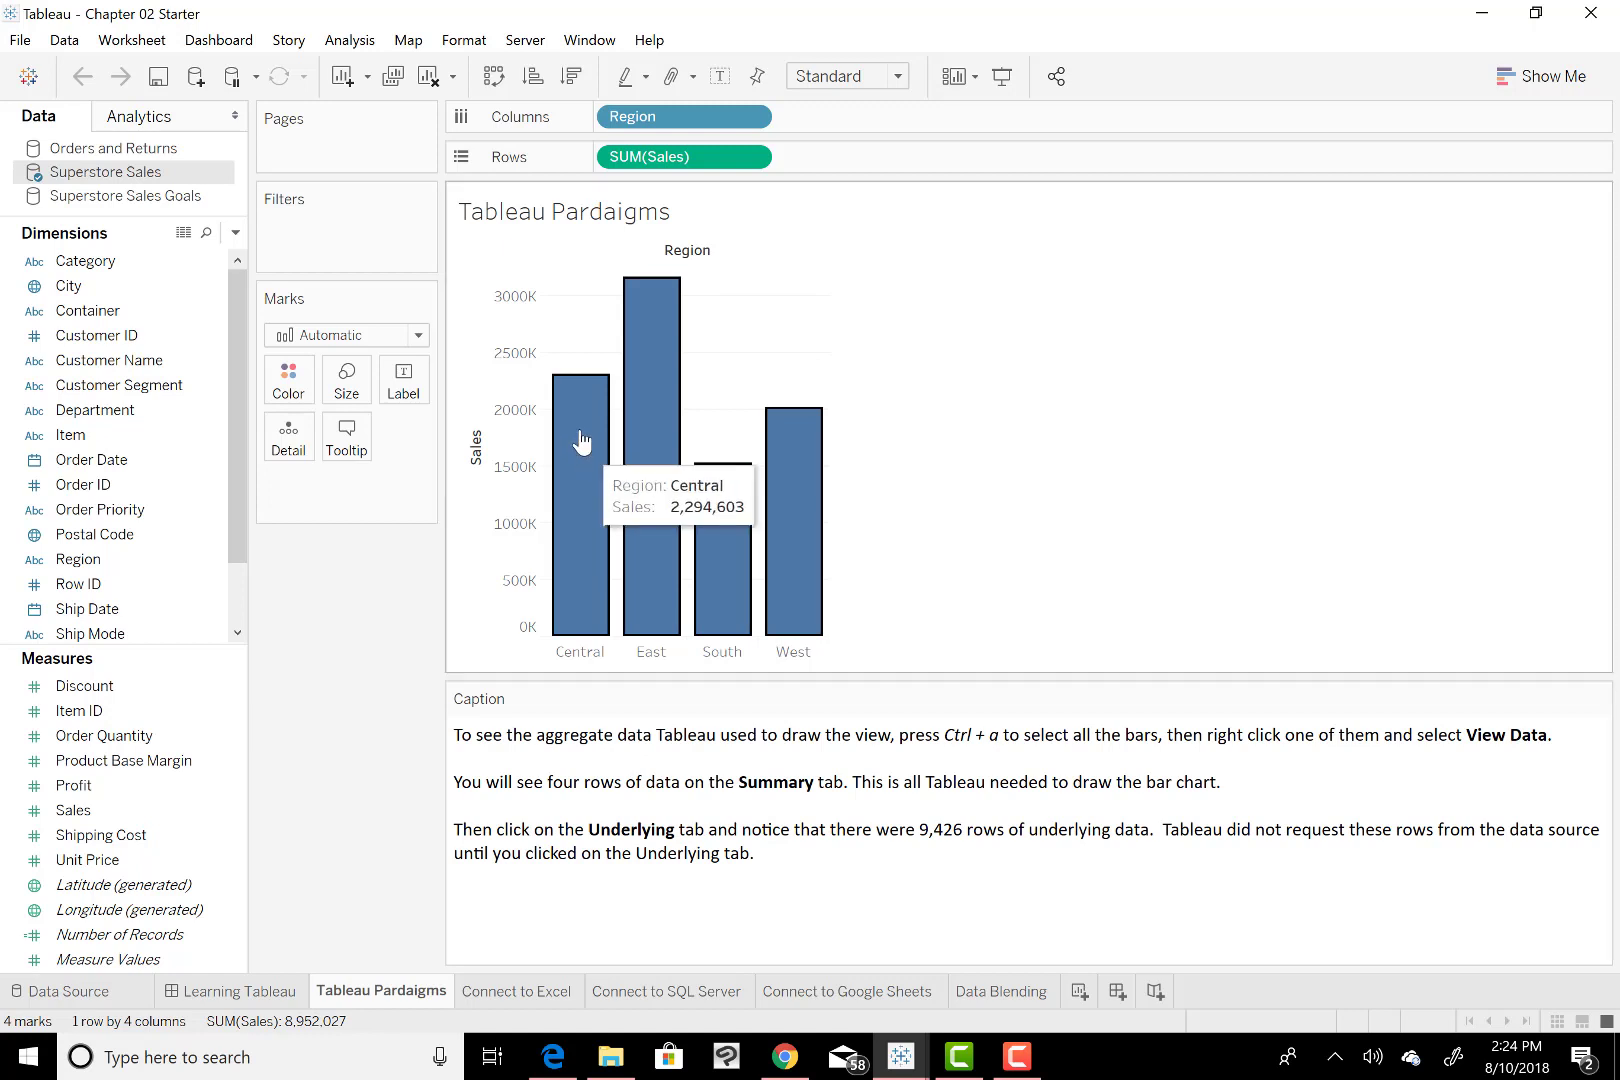
- View Data for the selected bars, showing the four summary rows of sales by region
right_click(582, 442)
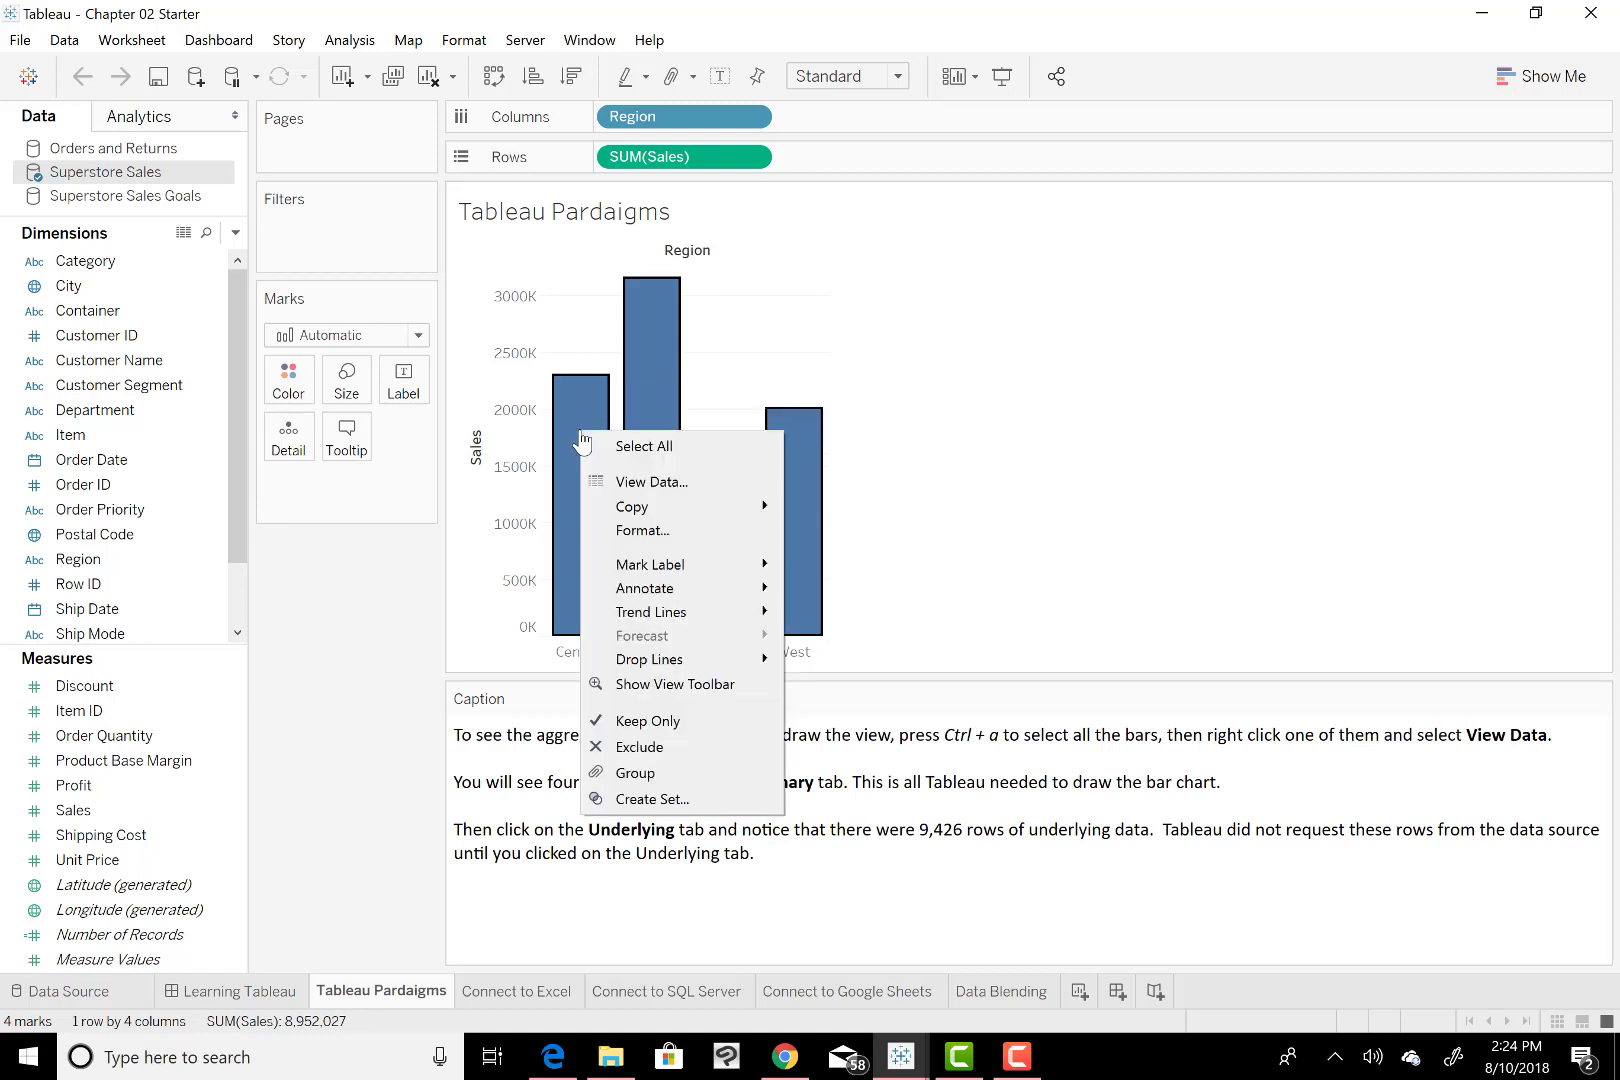
mouse_move(650, 482)
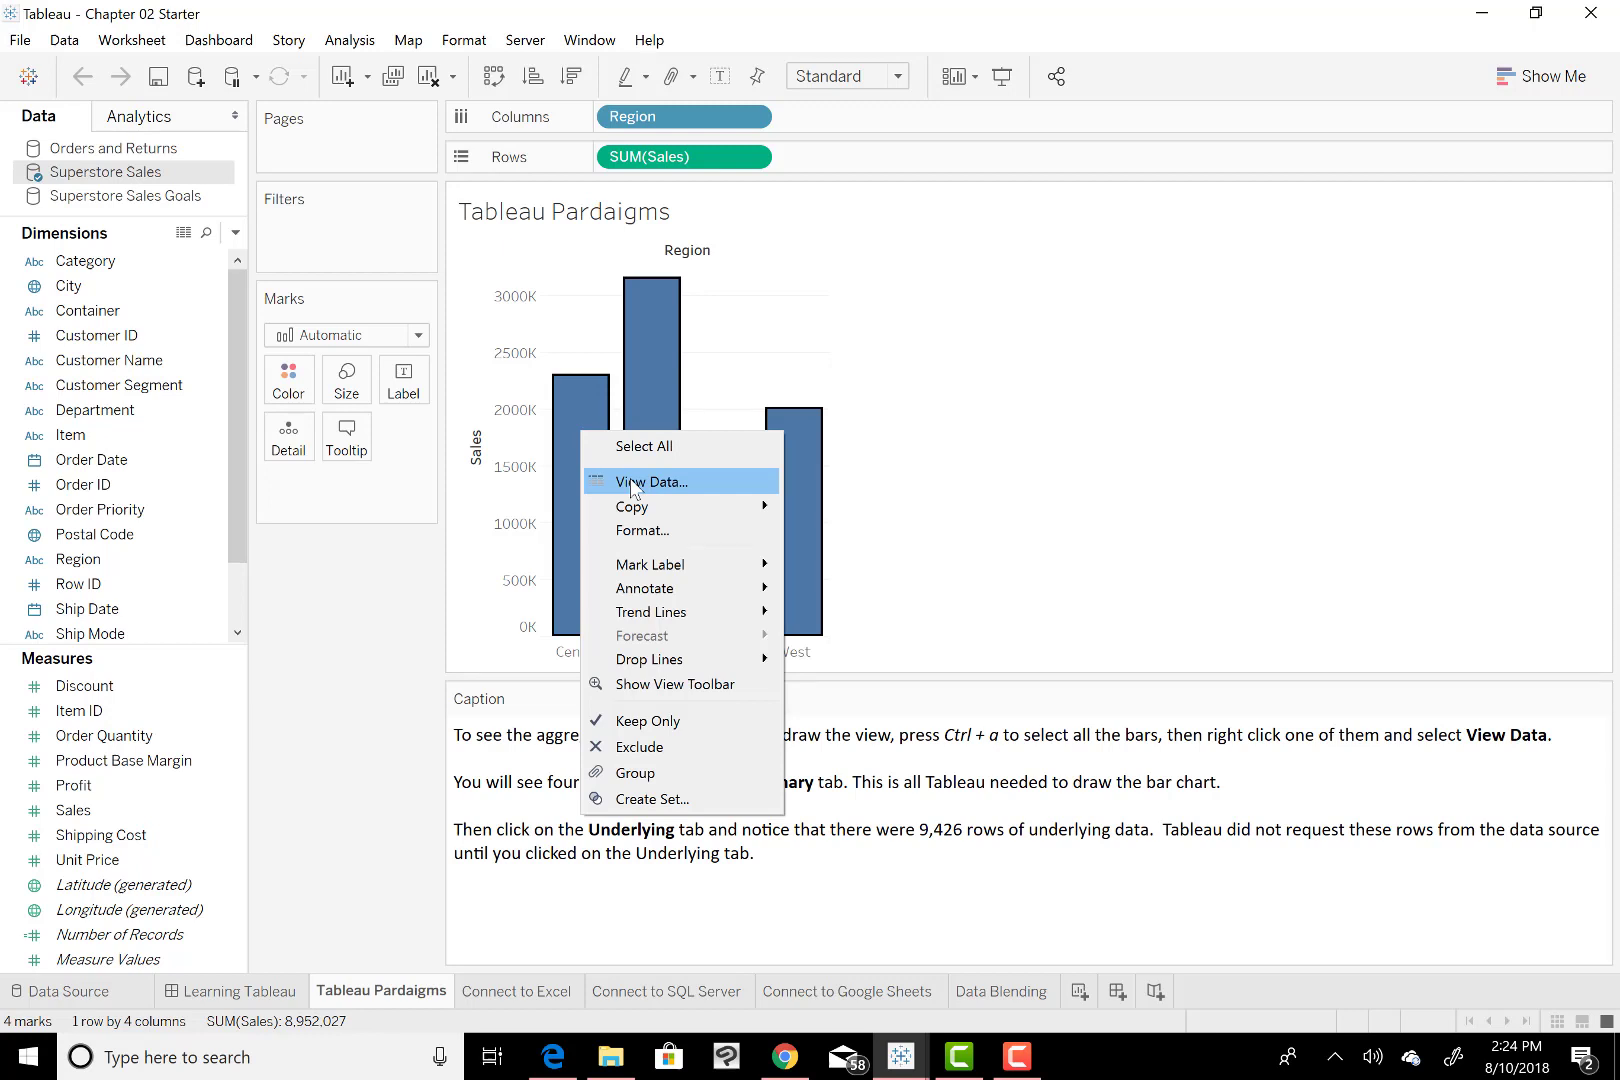
left_click(646, 480)
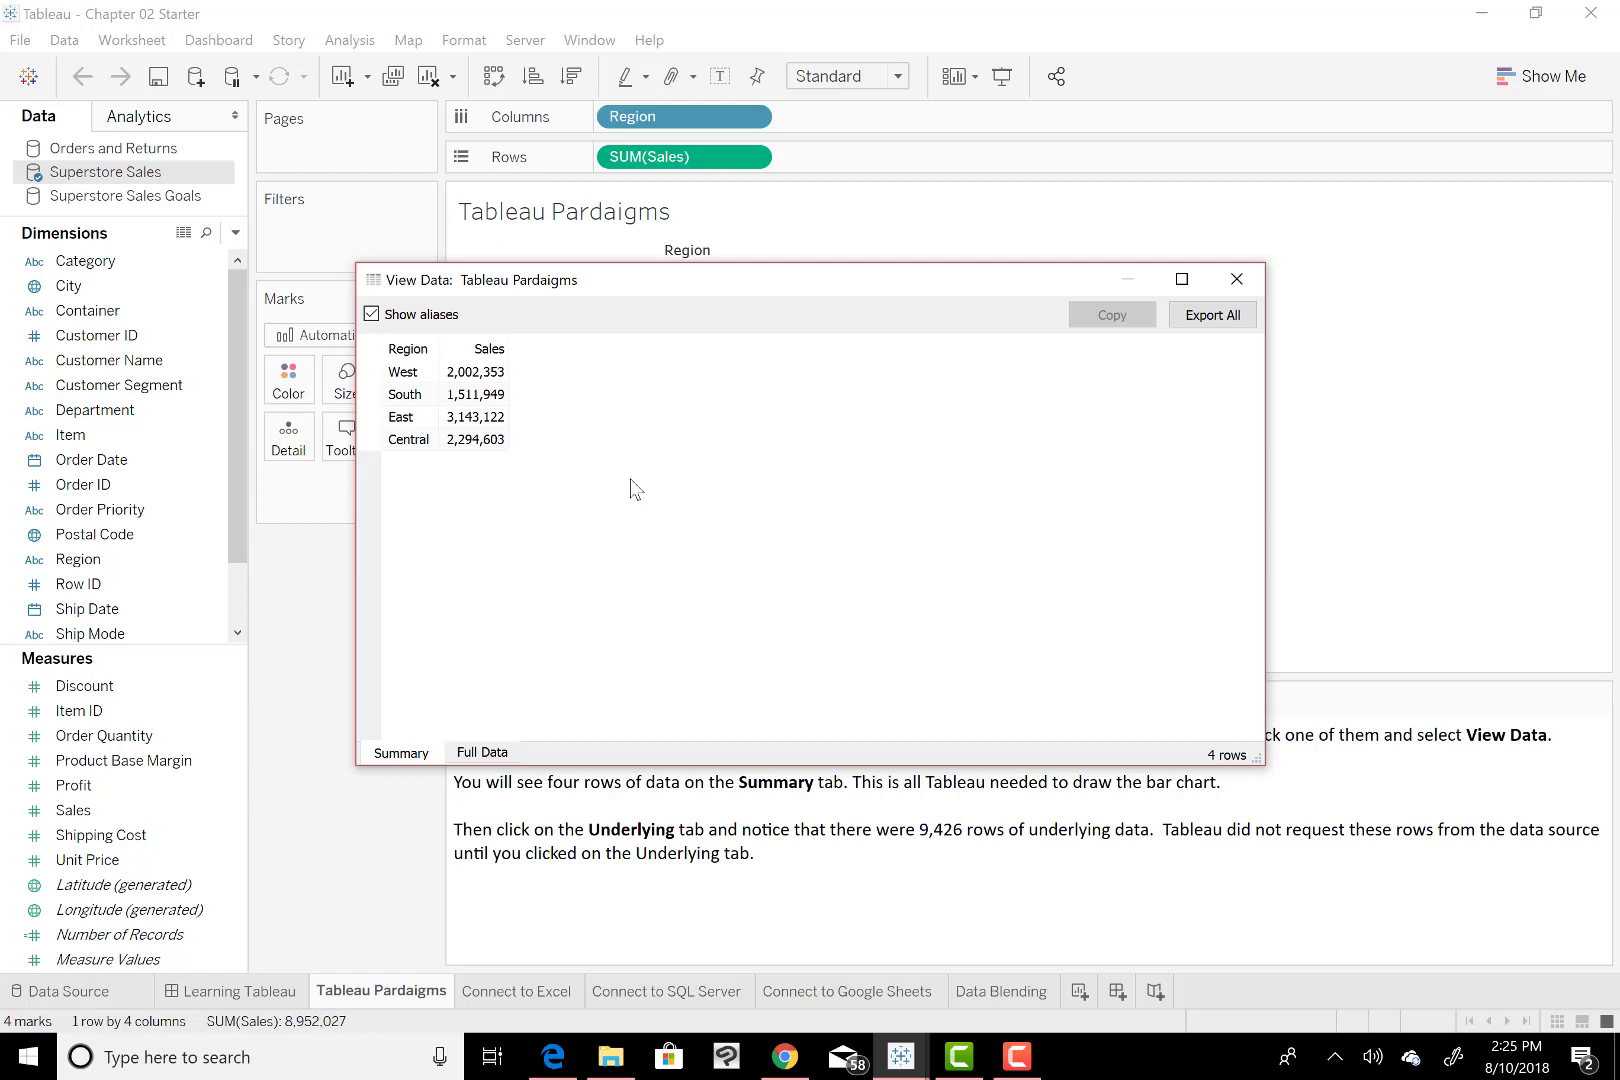
mouse_move(394, 752)
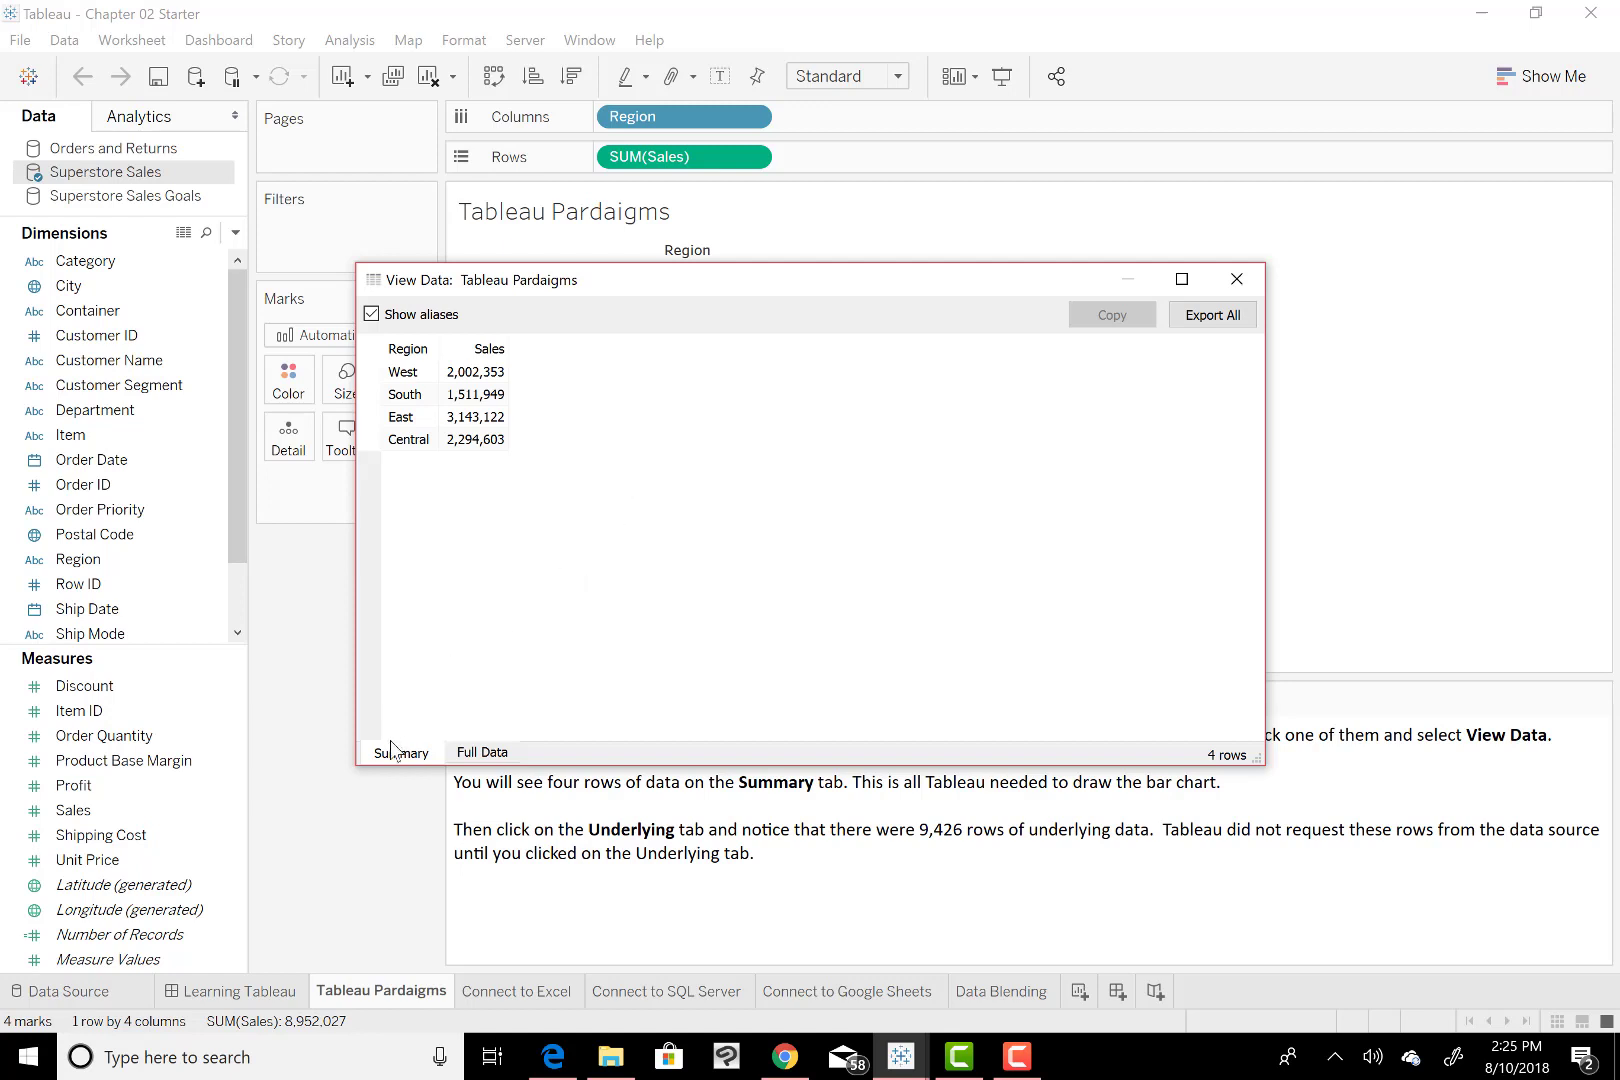
mouse_move(502, 576)
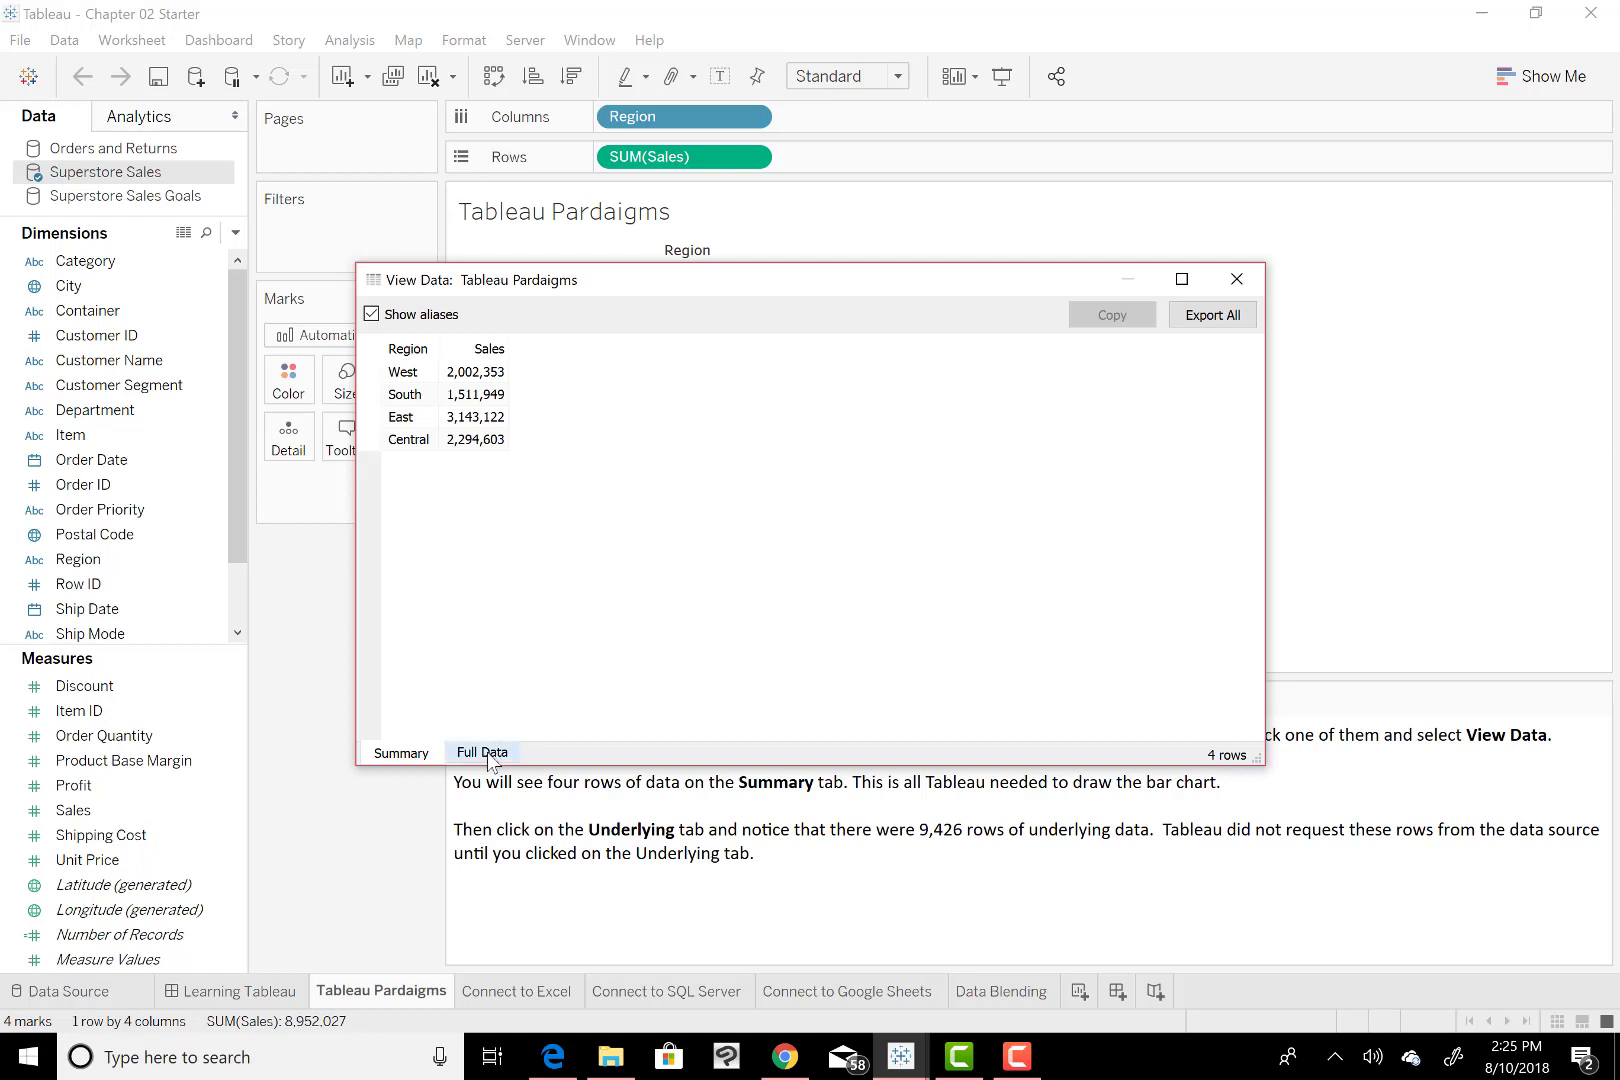
- Show the Full Data tab's 9,426 underlying rows maximized, then close back to the chart
left_click(482, 752)
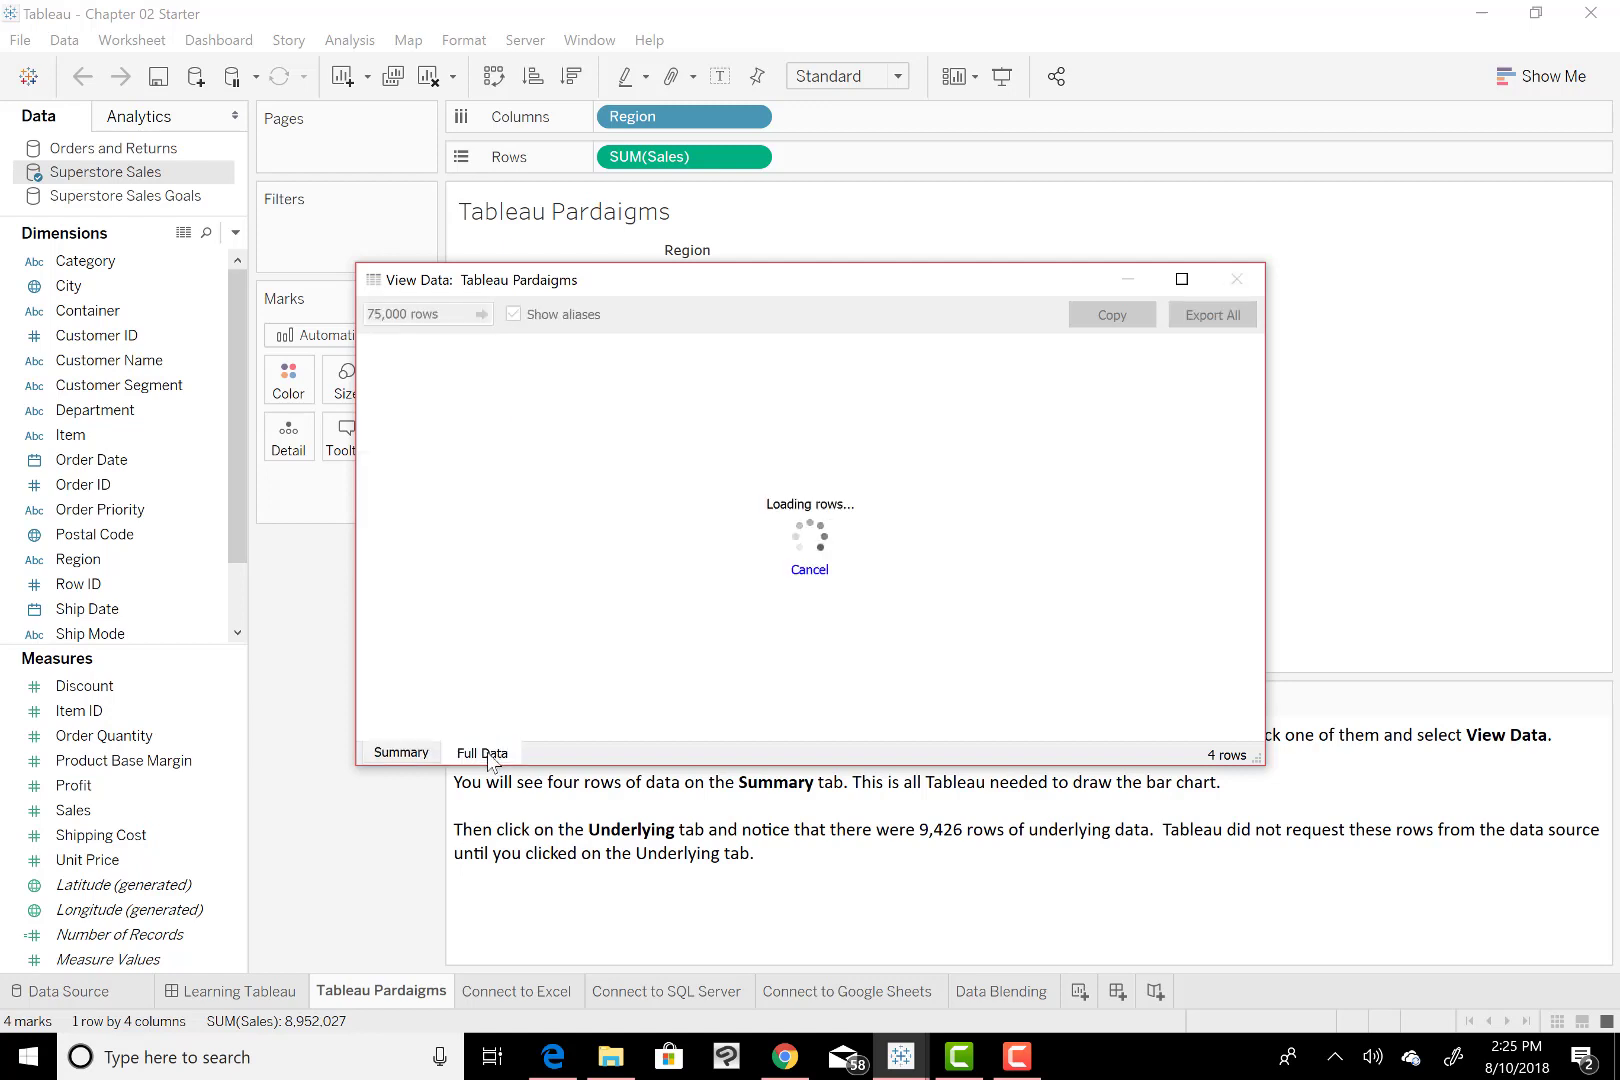
left_click(482, 752)
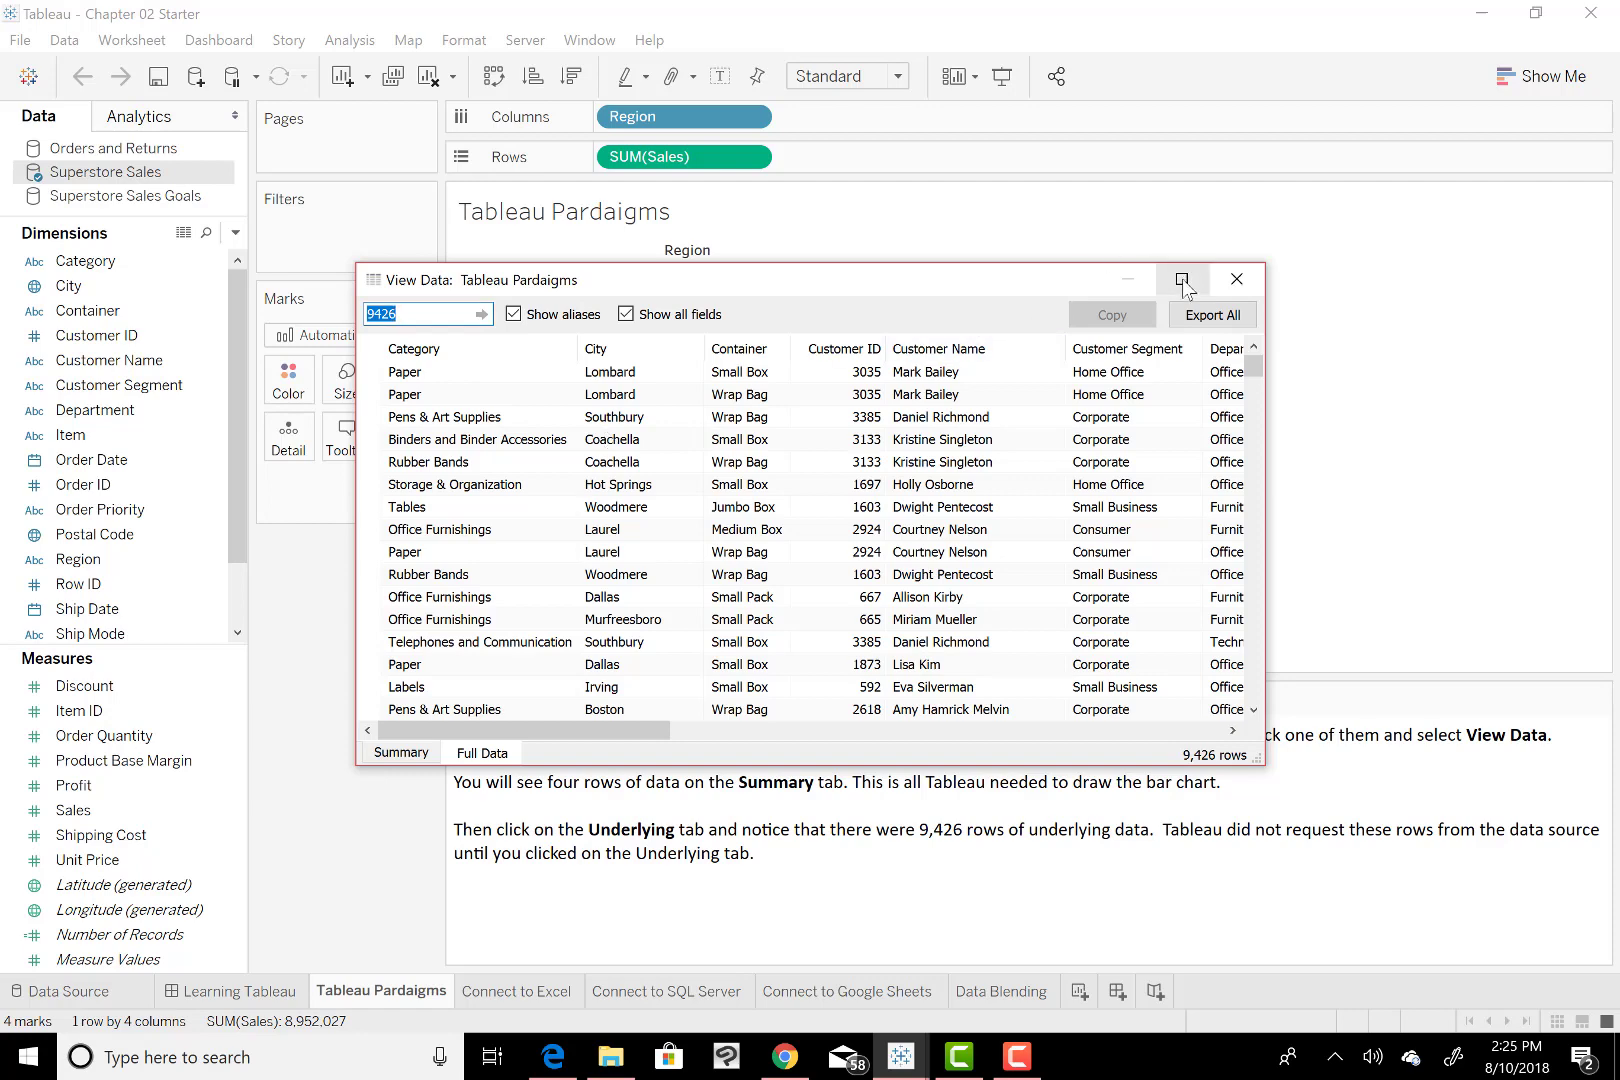
left_click(1182, 280)
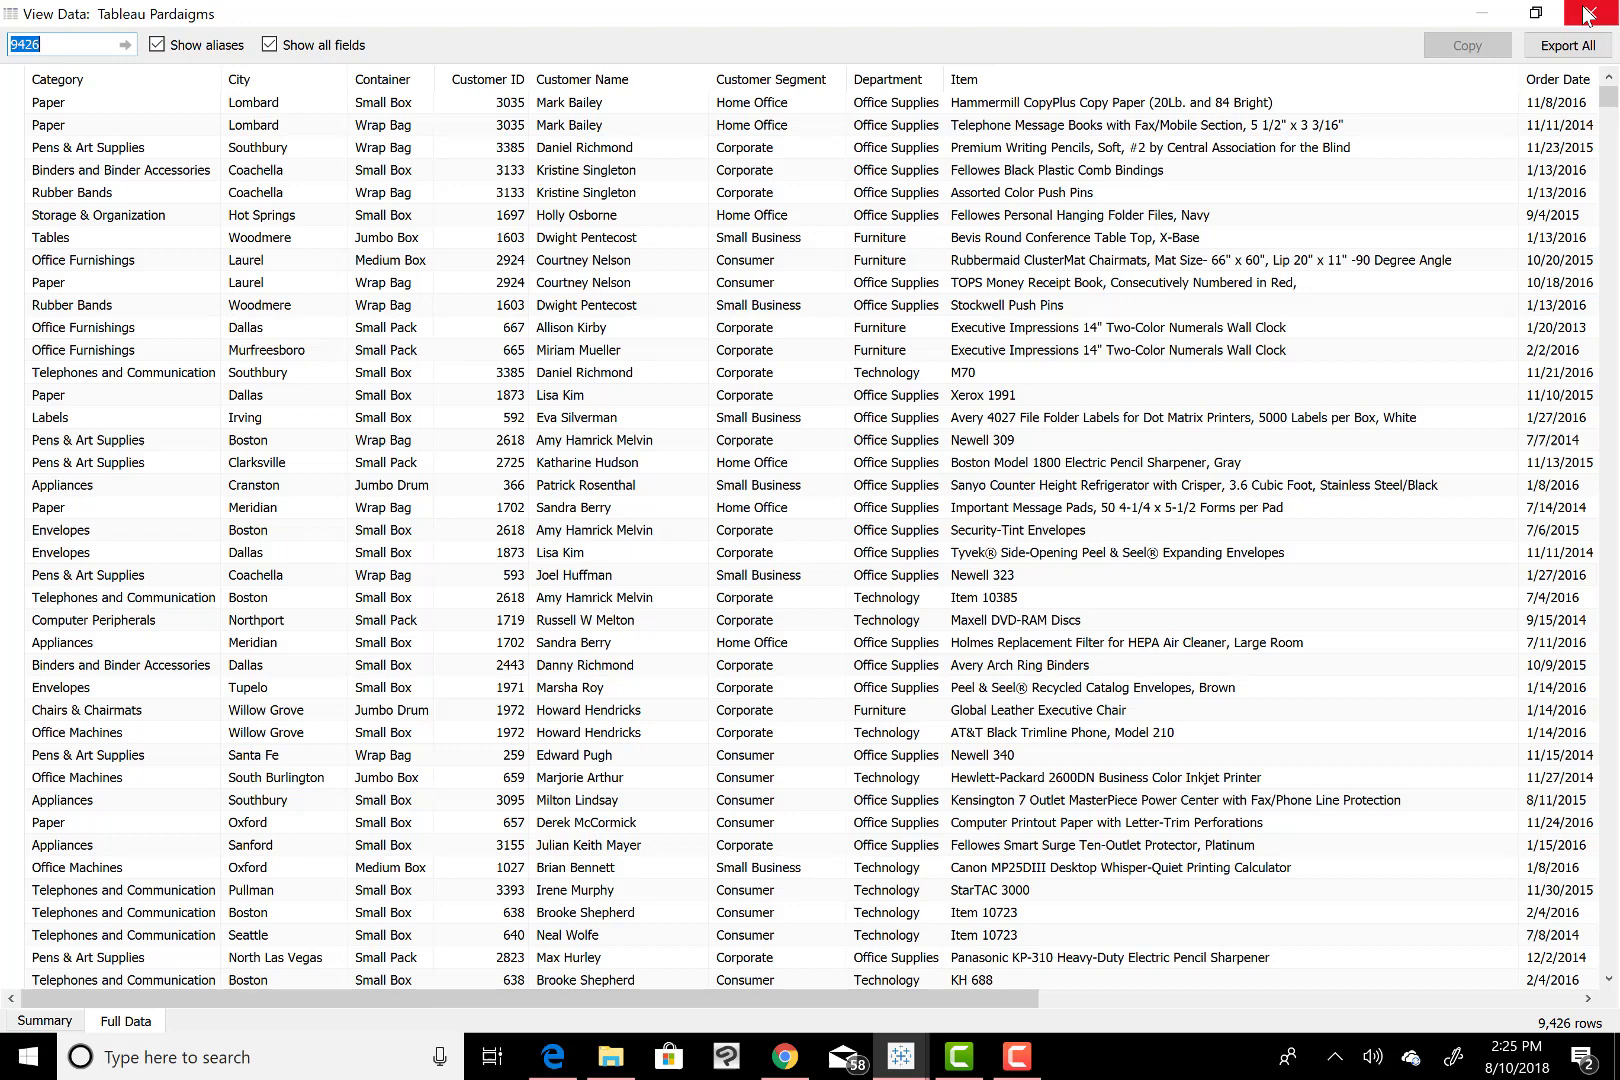
left_click(1600, 14)
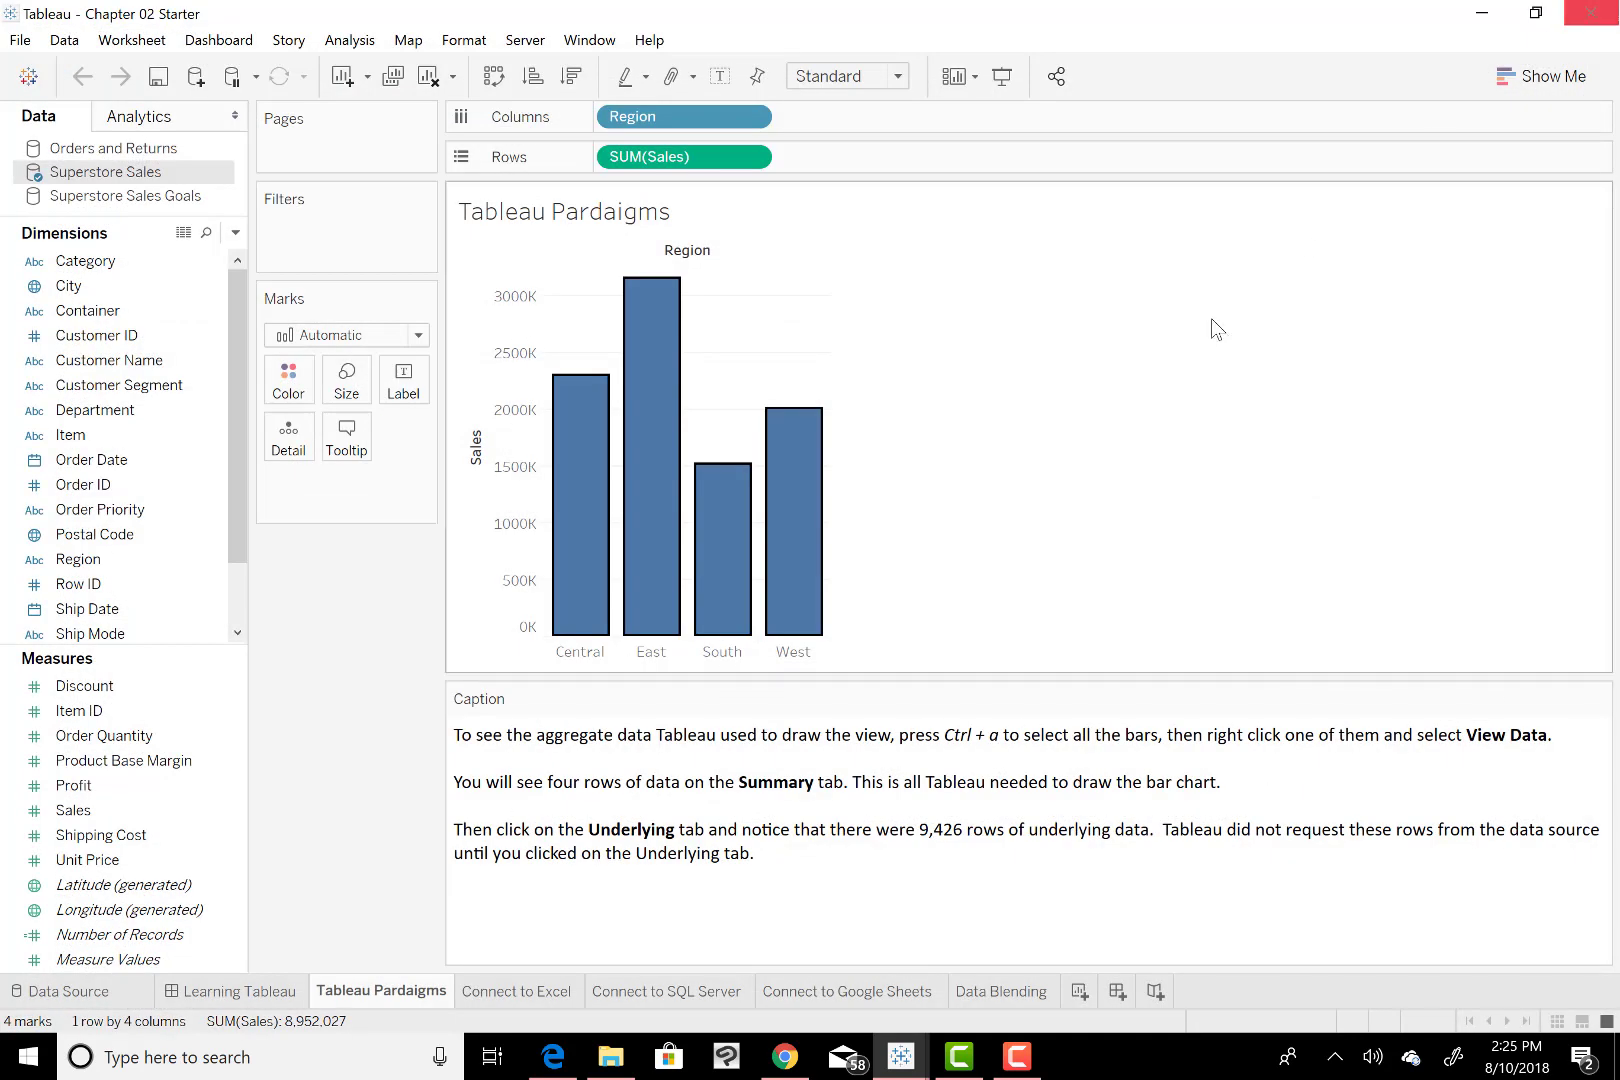
mouse_move(1118, 414)
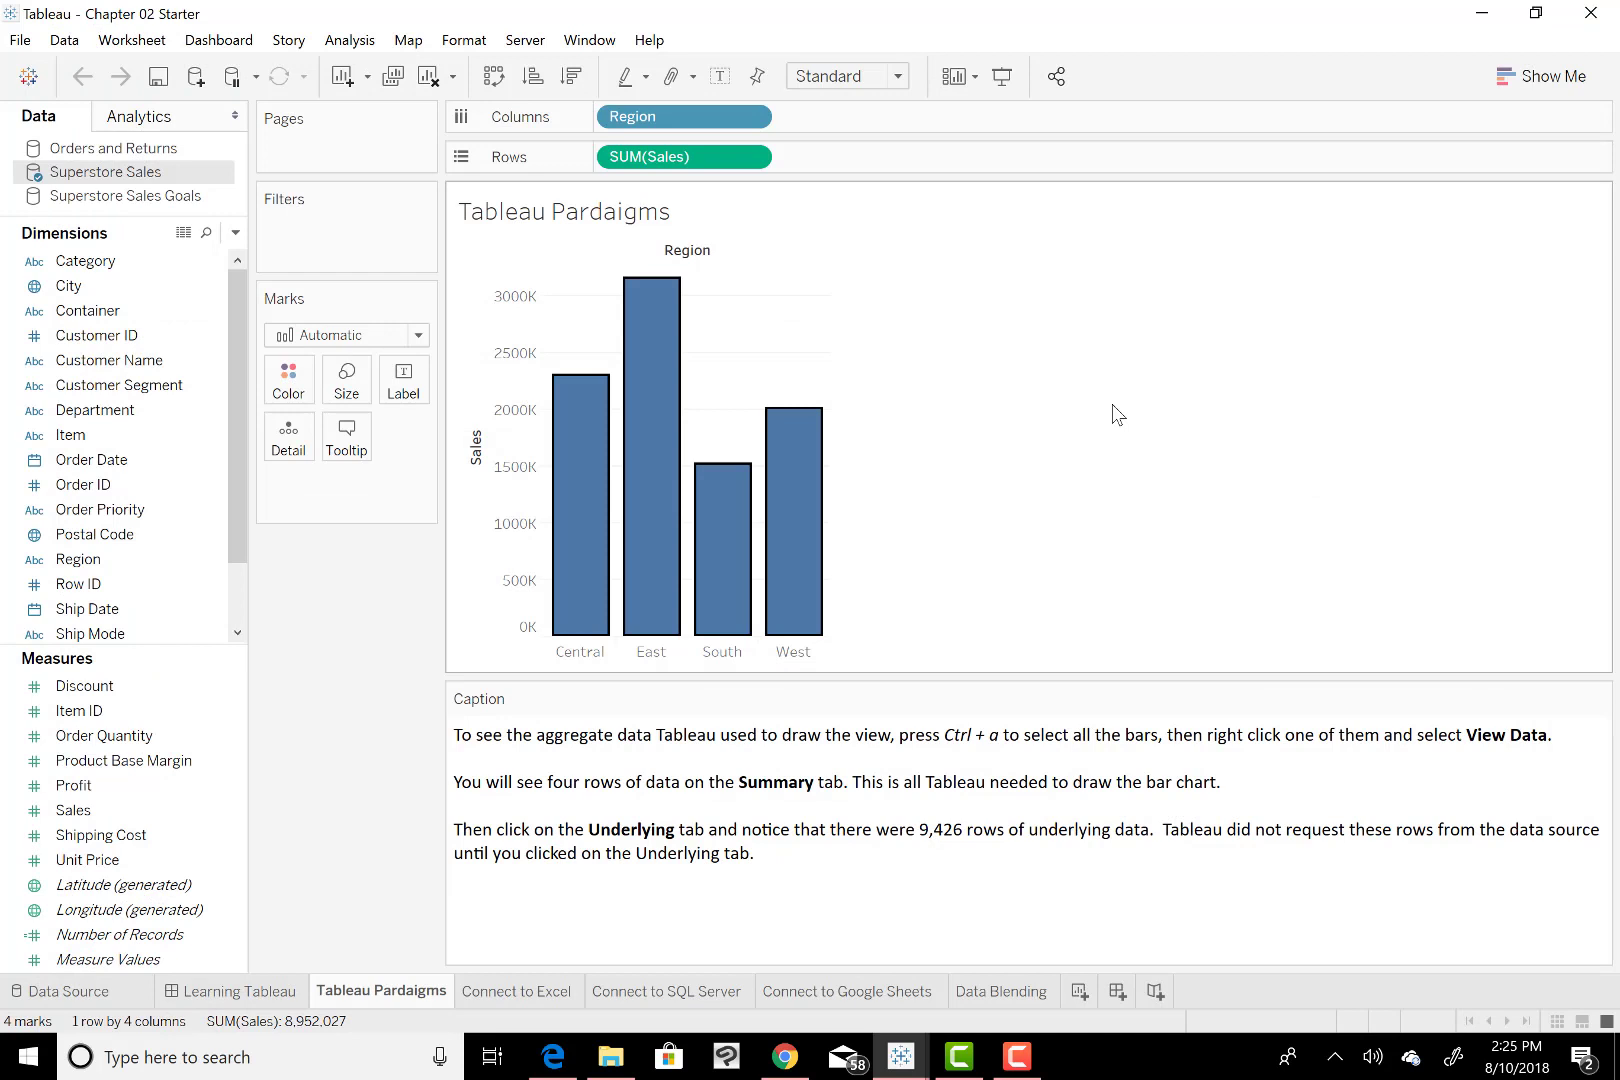